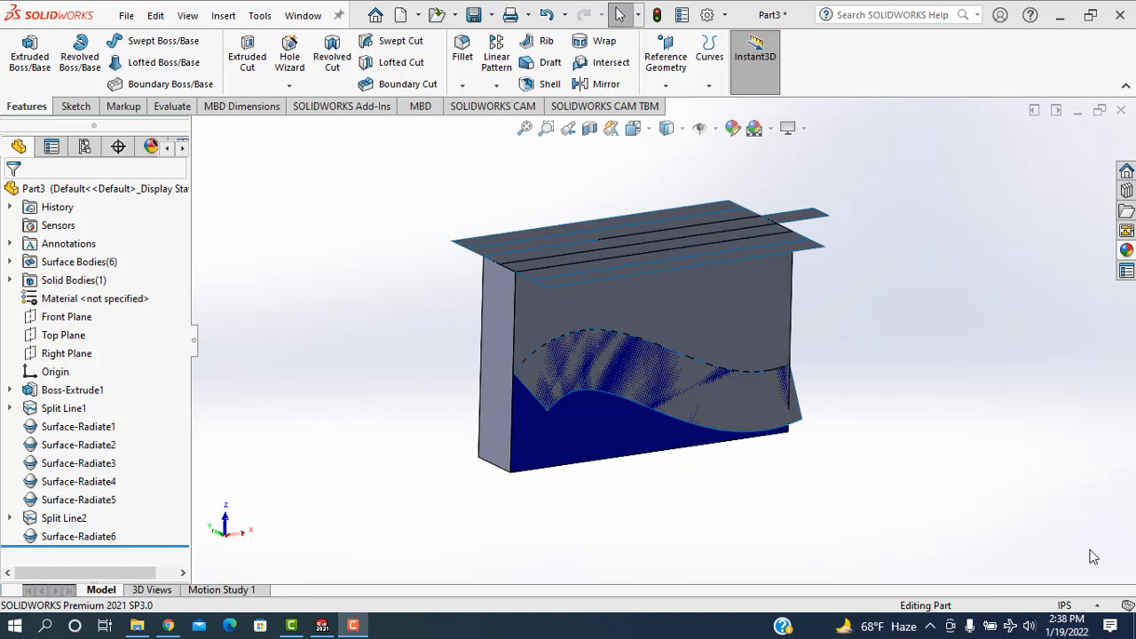
mouse_move(1093, 503)
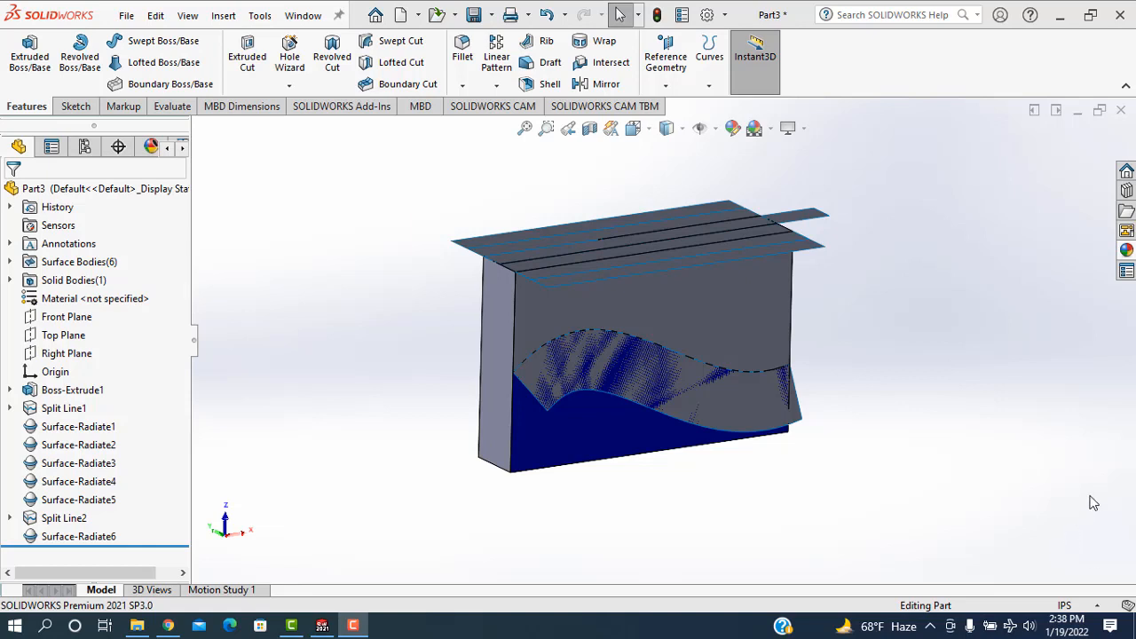
mouse_move(1008, 419)
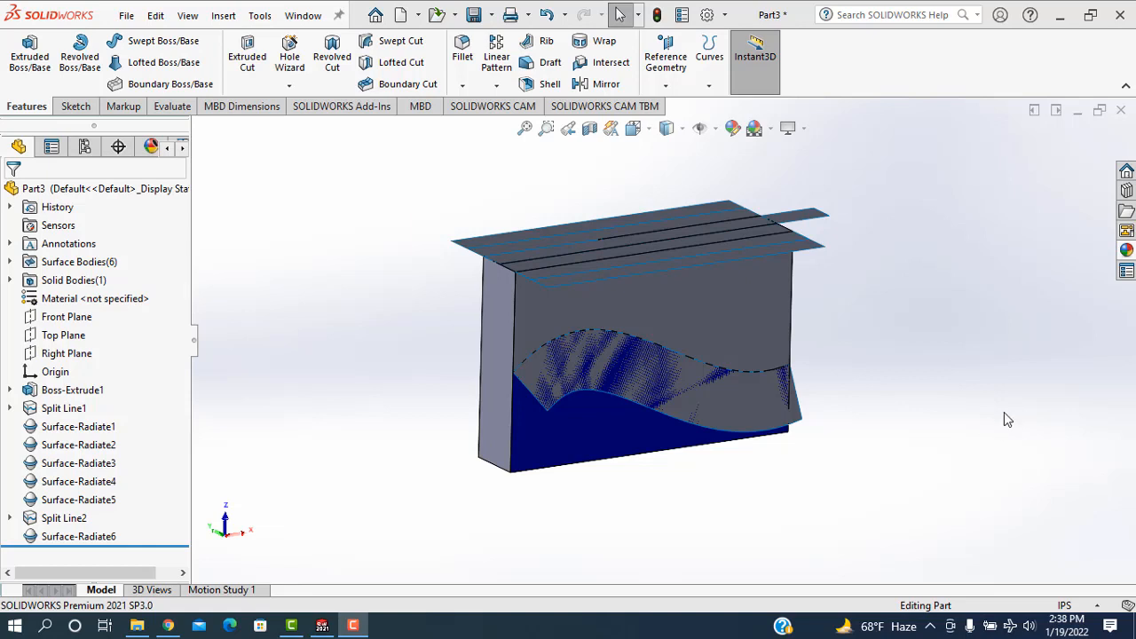
mouse_move(1068, 419)
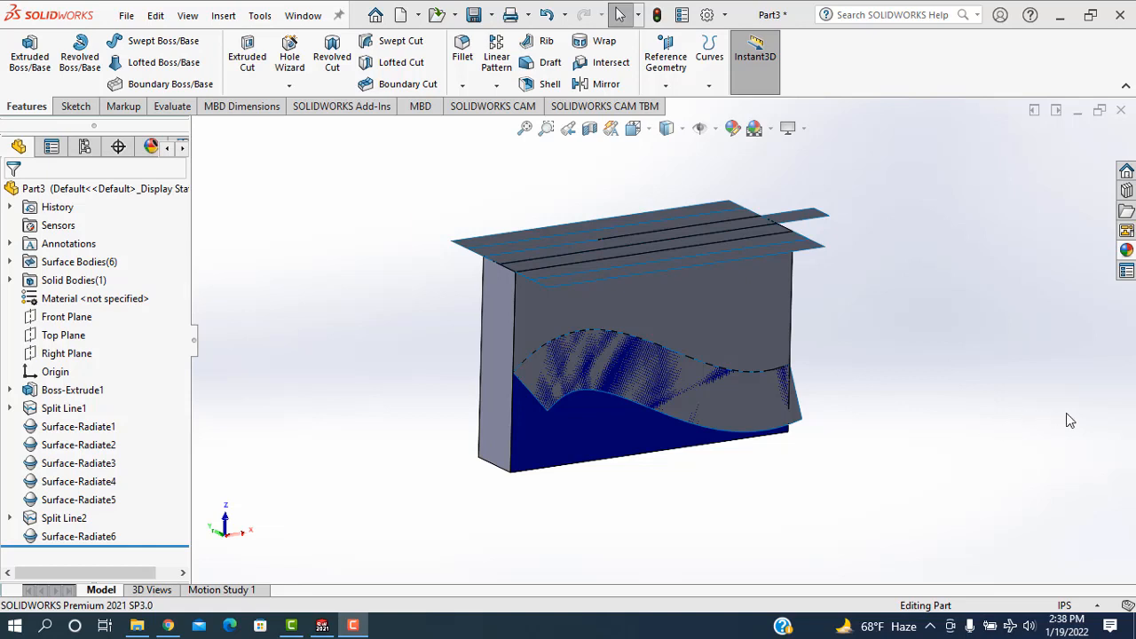
Create a new Part document (Part4) and view it normal to the Top Plane
click(135, 16)
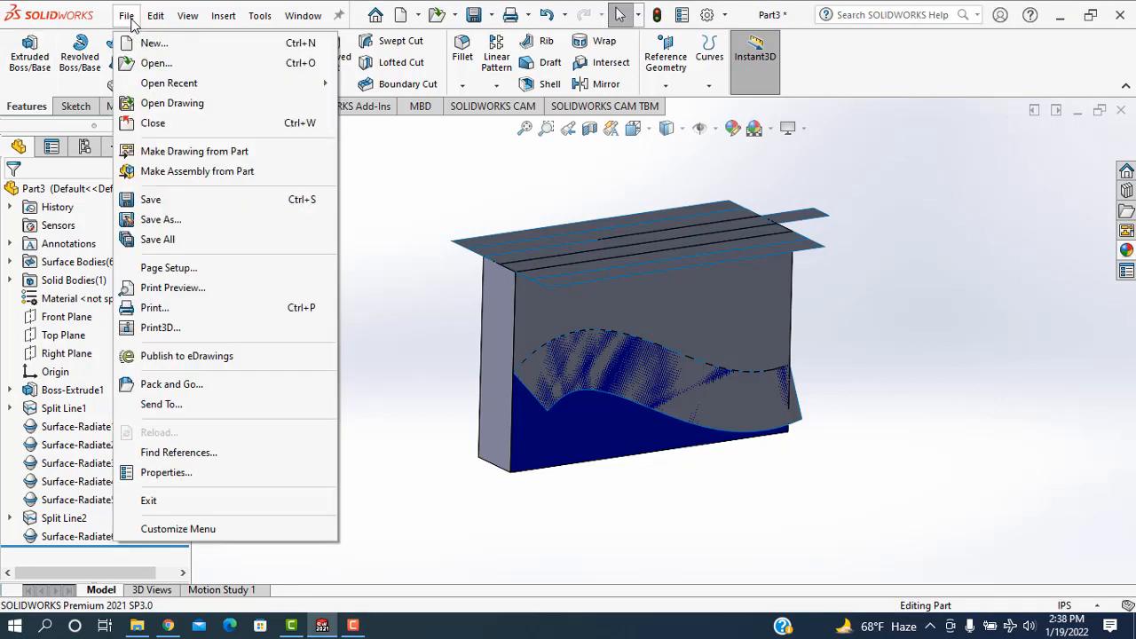
click(163, 42)
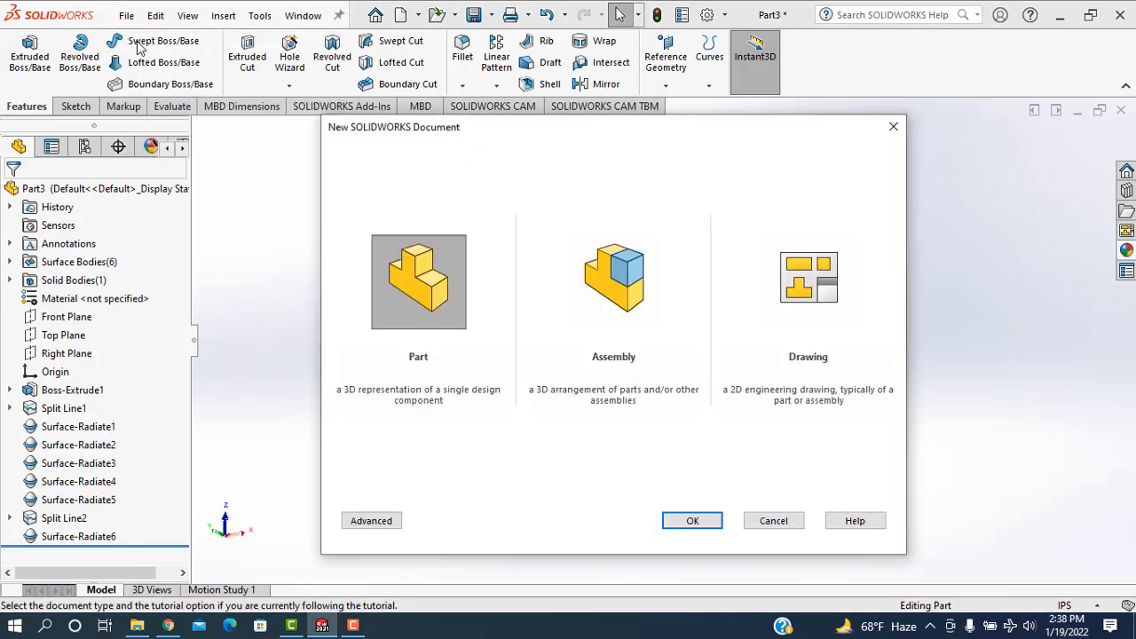
click(692, 520)
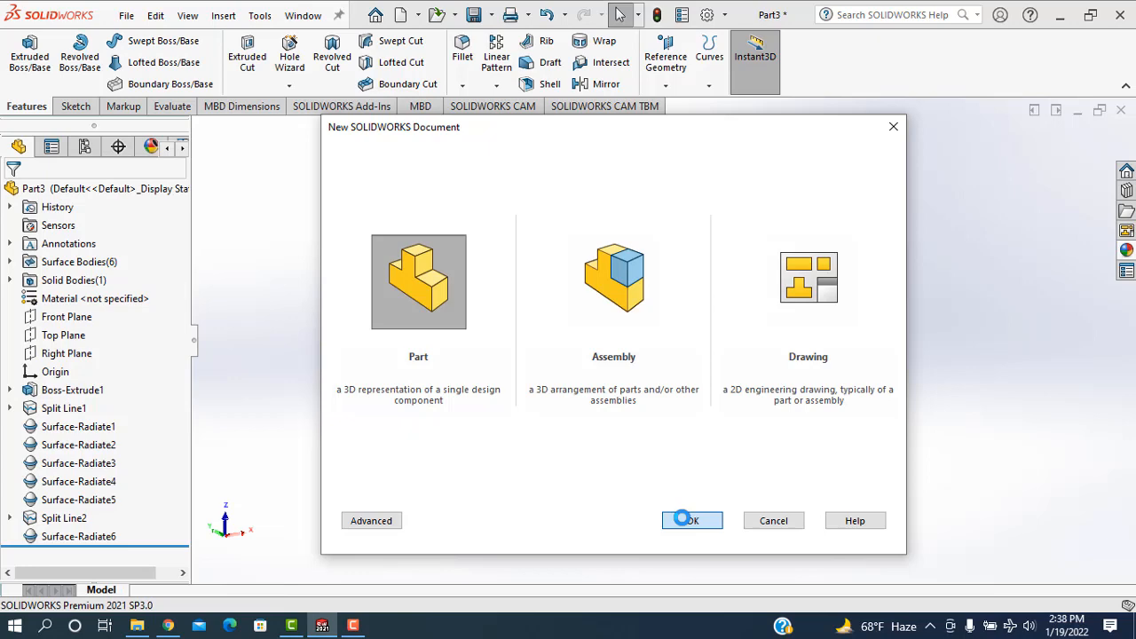
click(692, 520)
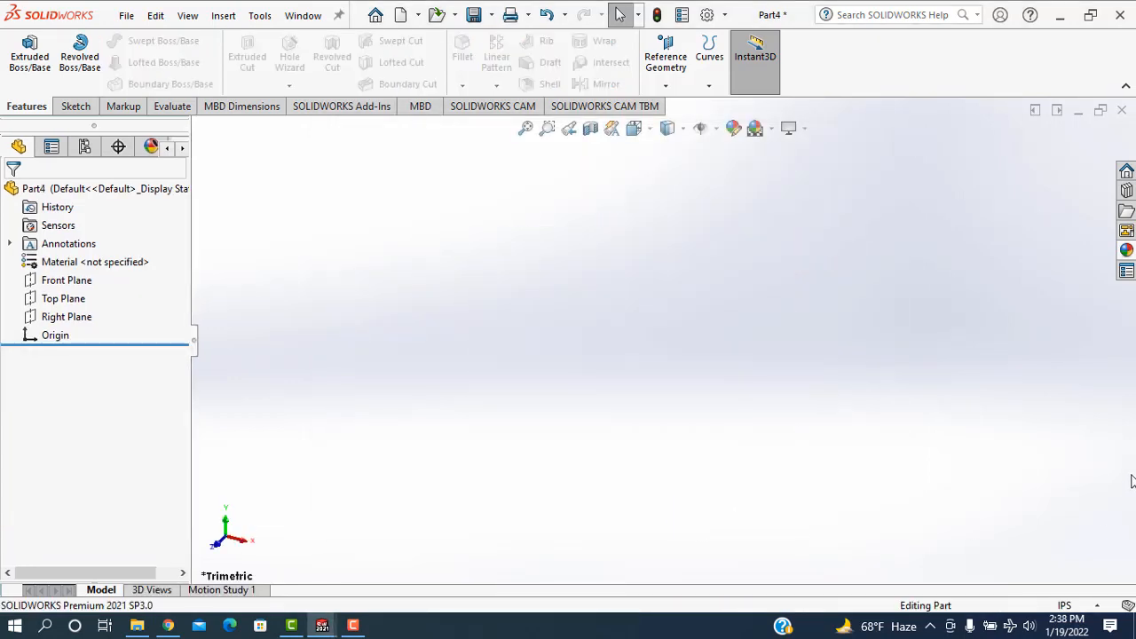
click(64, 298)
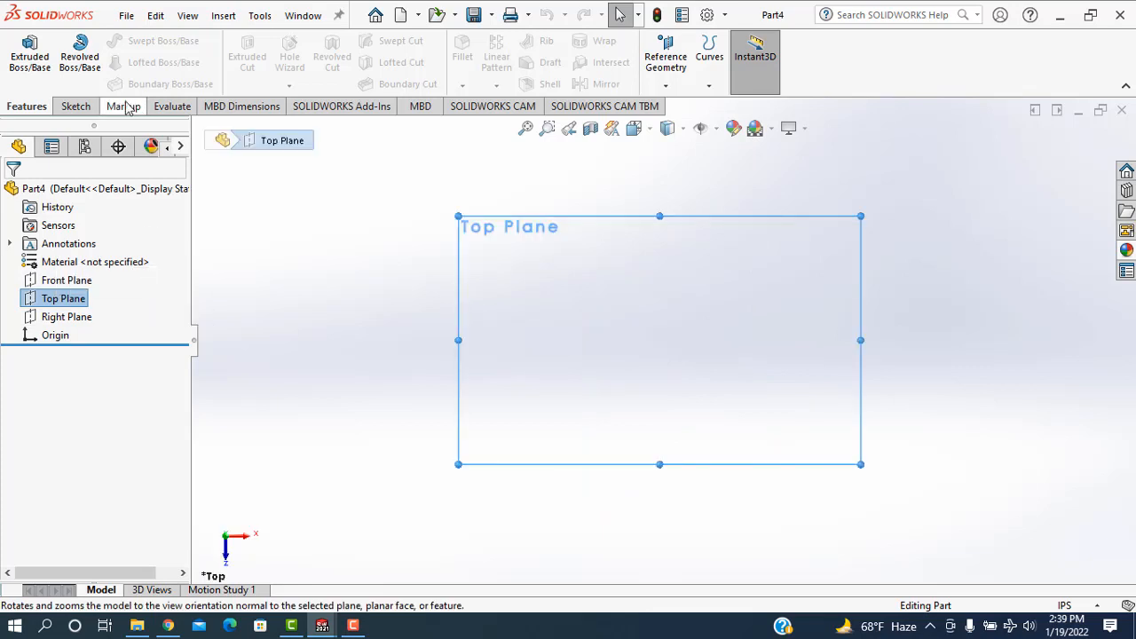
Sketch a center rectangle on the Top Plane at the origin and exit as Sketch1
click(74, 106)
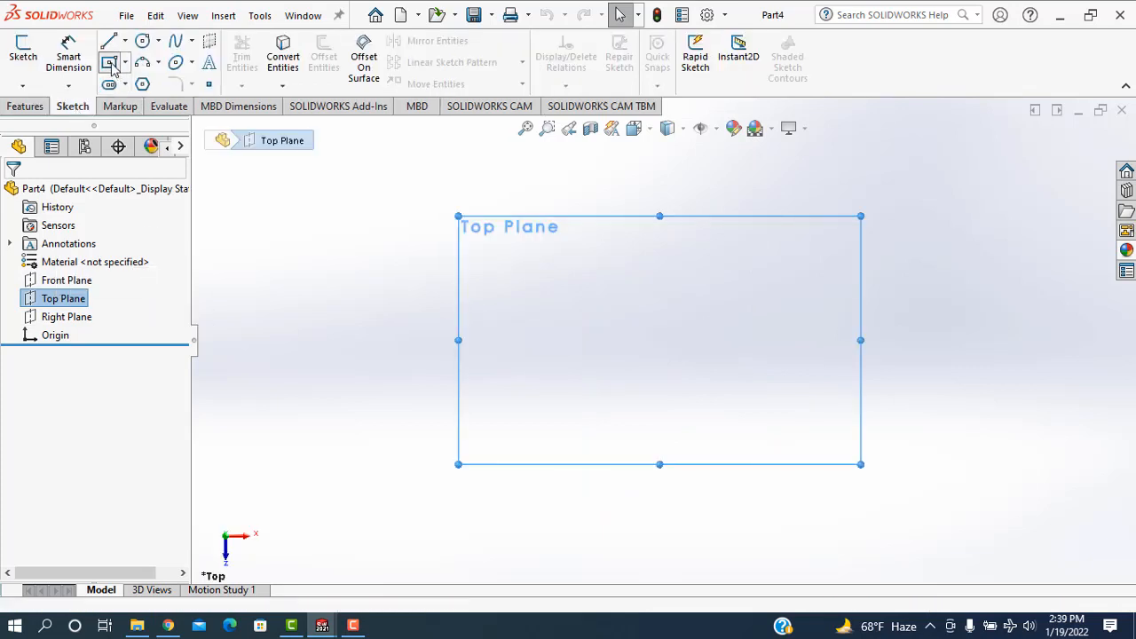
click(113, 62)
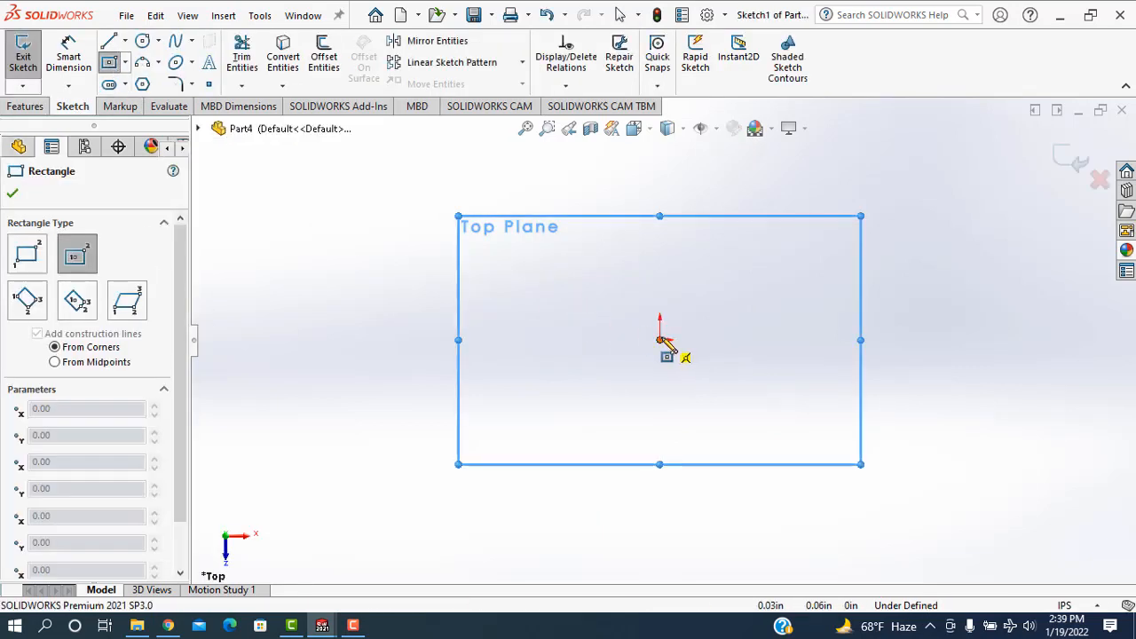
drag(658, 341, 803, 435)
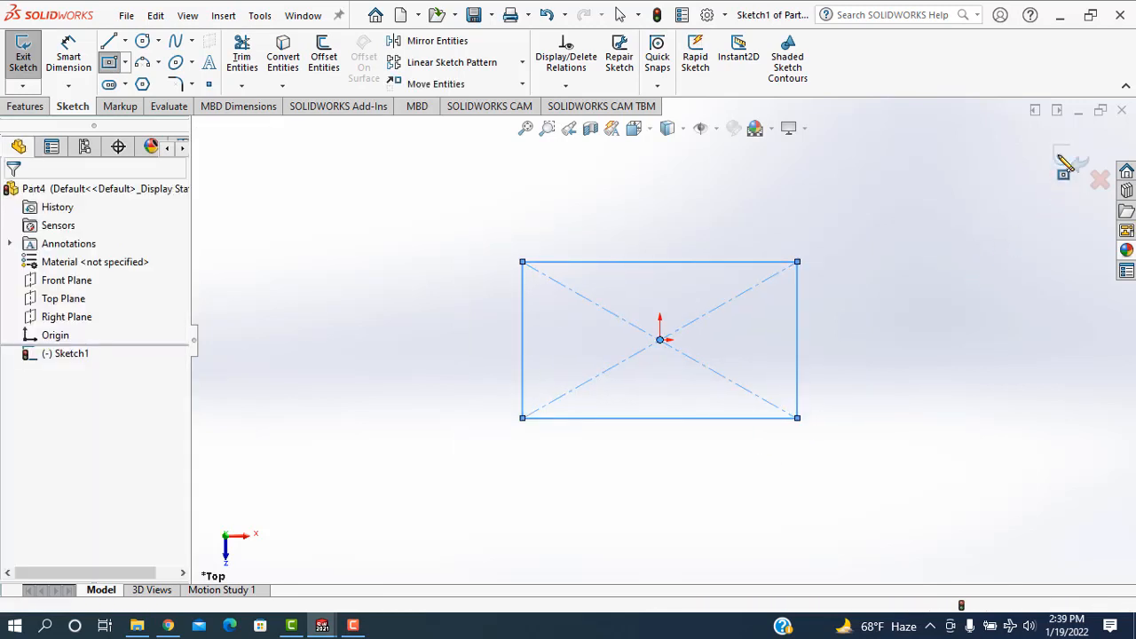
click(19, 50)
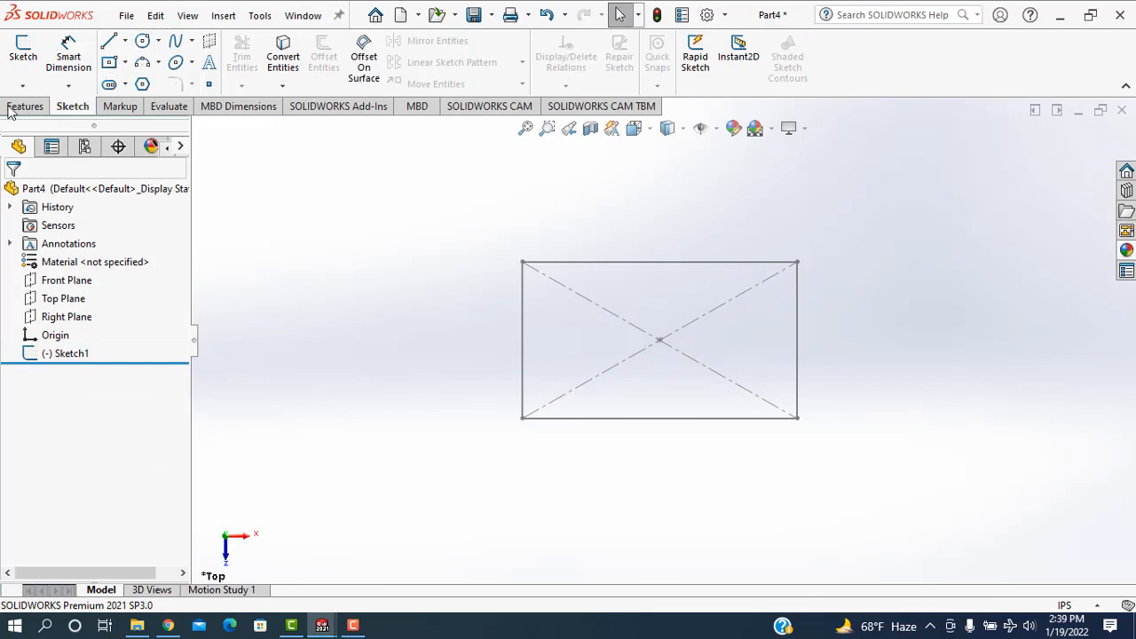
Extrude Sketch1 to a 0.50 in solid block, Boss-Extrude1
click(25, 107)
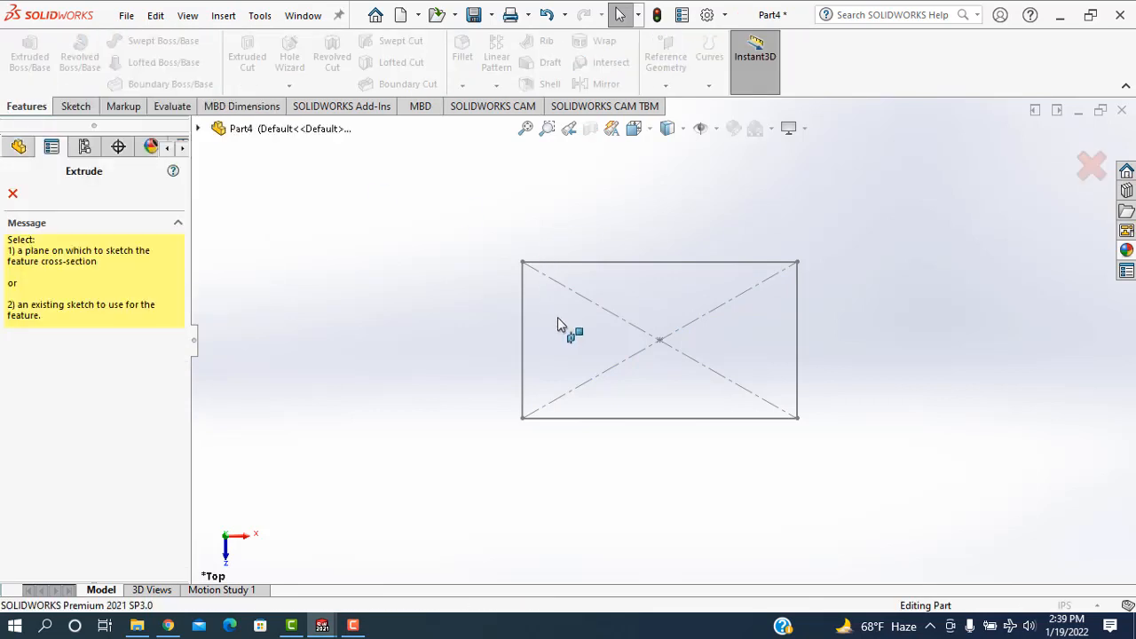
click(522, 358)
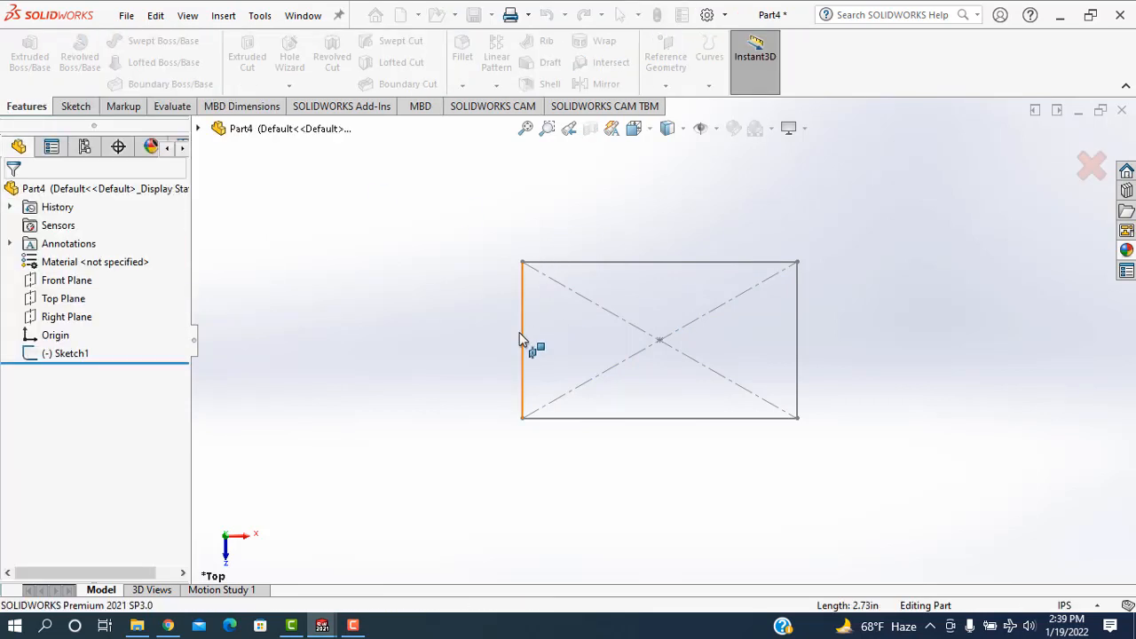
click(29, 53)
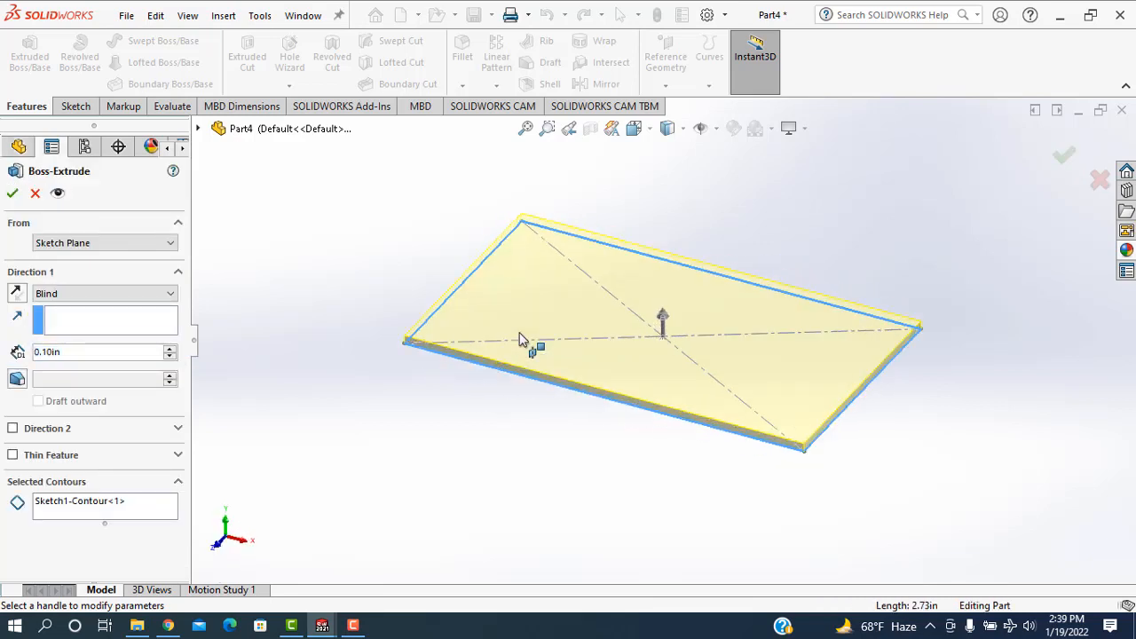
click(171, 346)
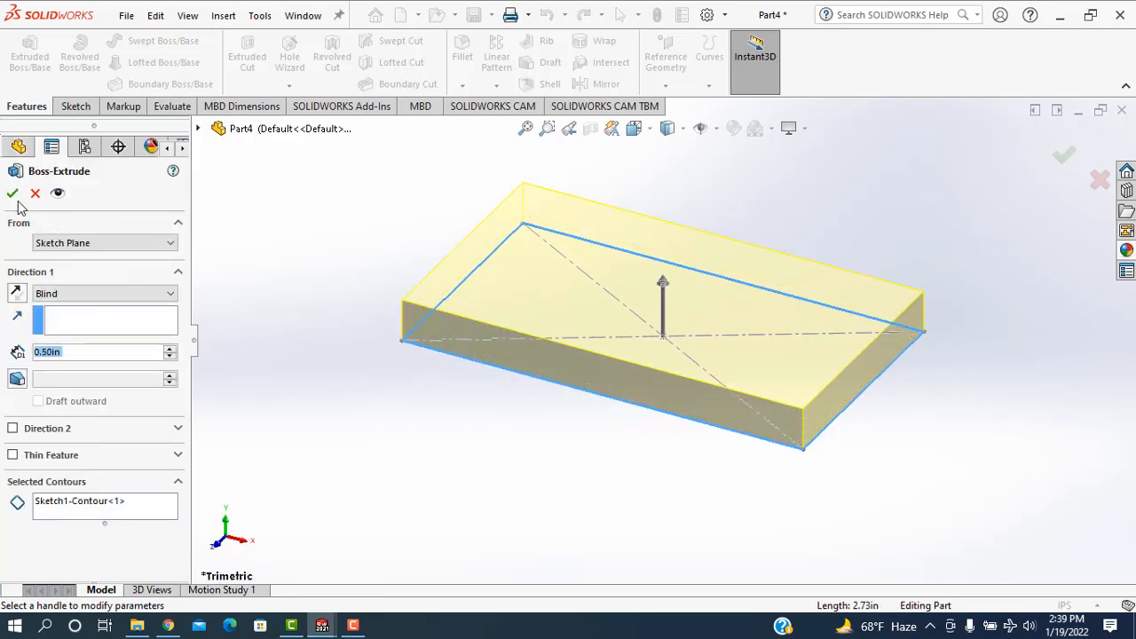
click(12, 193)
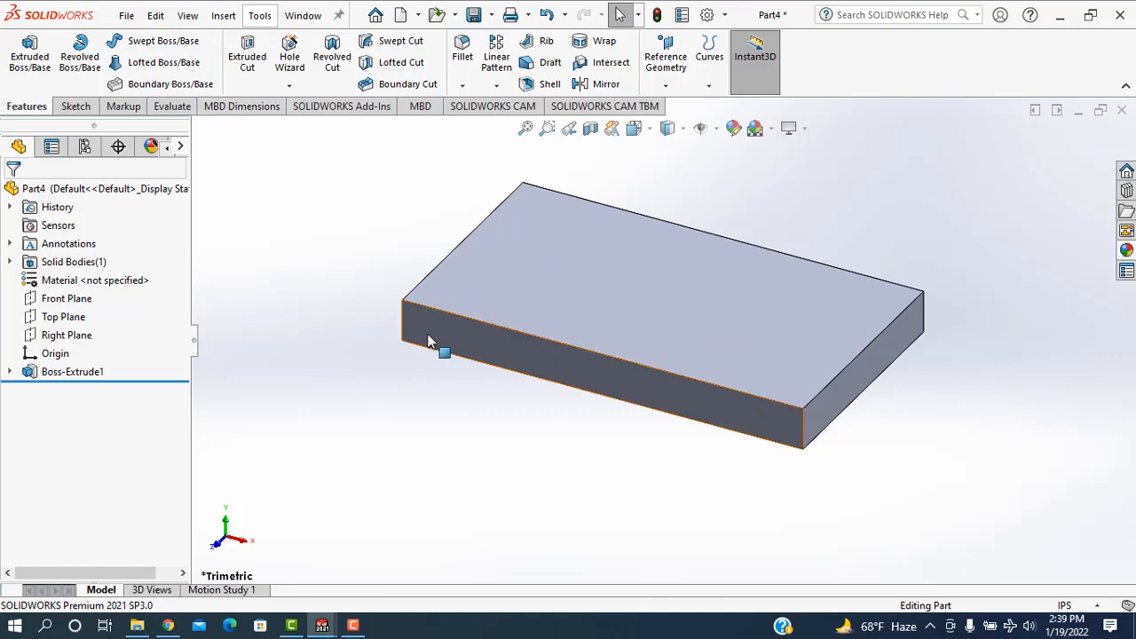
Sketch a horizontal line across the block's front face, extending past its right end (Sketch2)
click(73, 371)
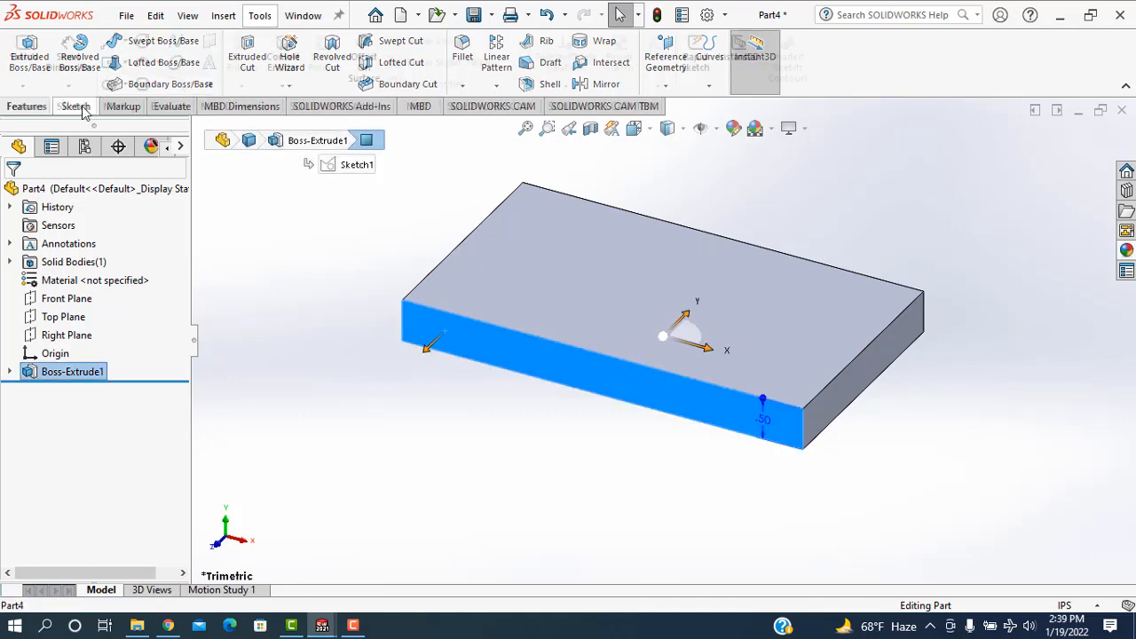
click(73, 106)
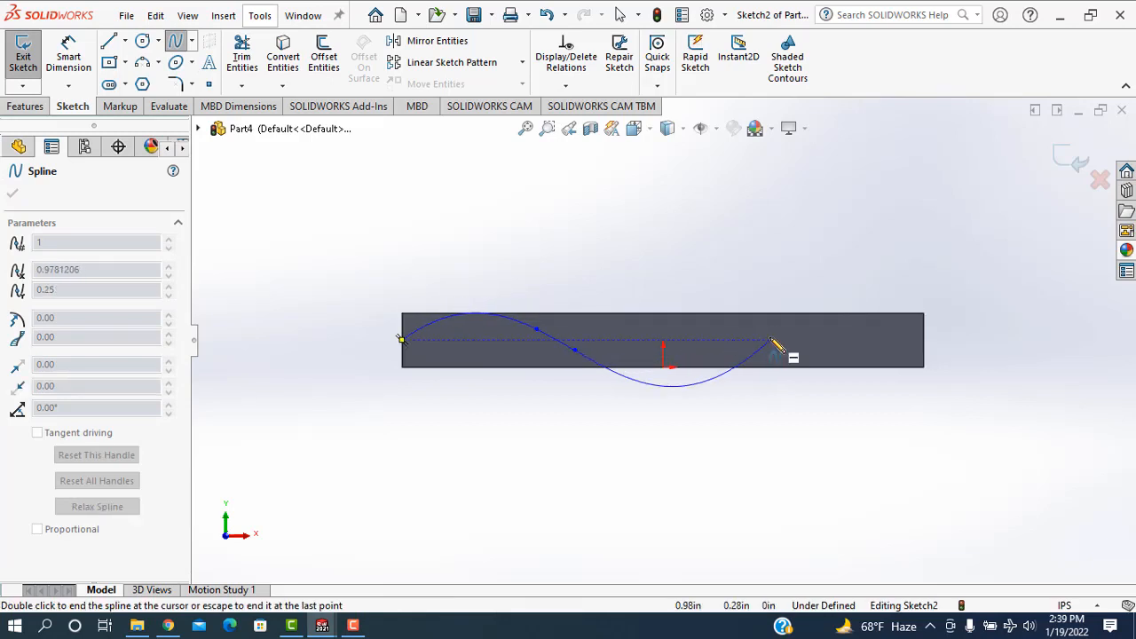
drag(772, 345, 772, 358)
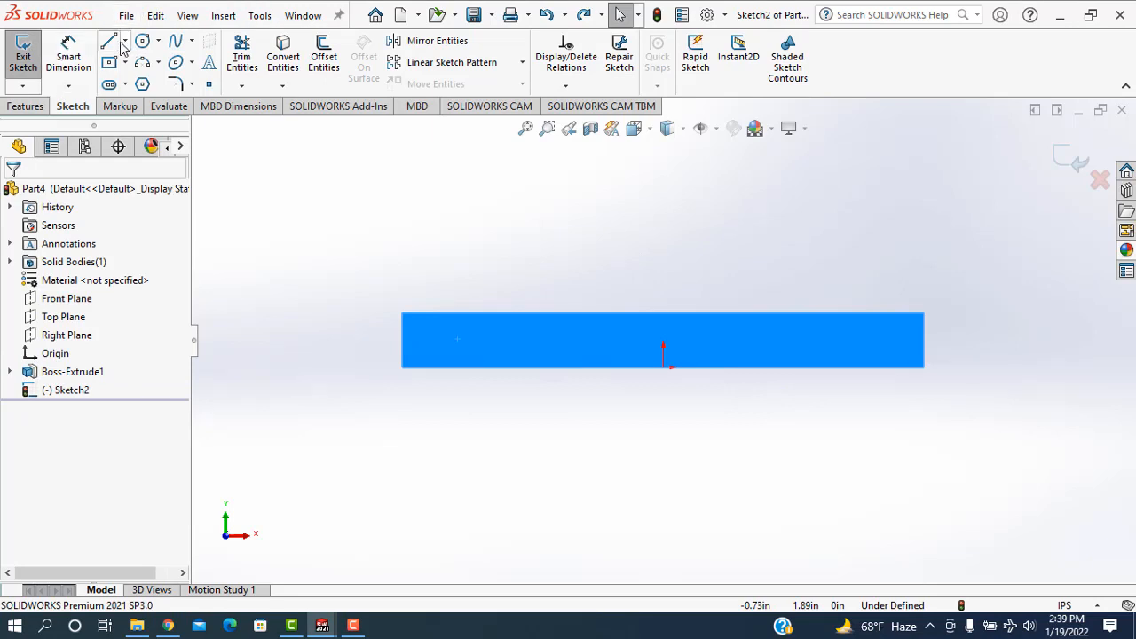
click(110, 39)
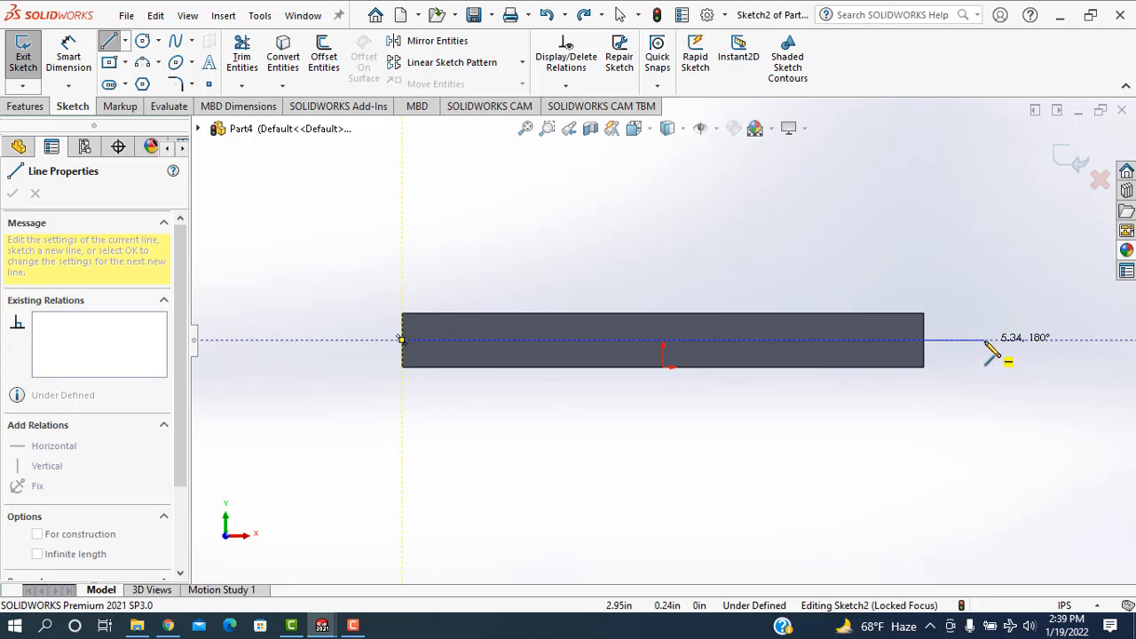
right_click(985, 341)
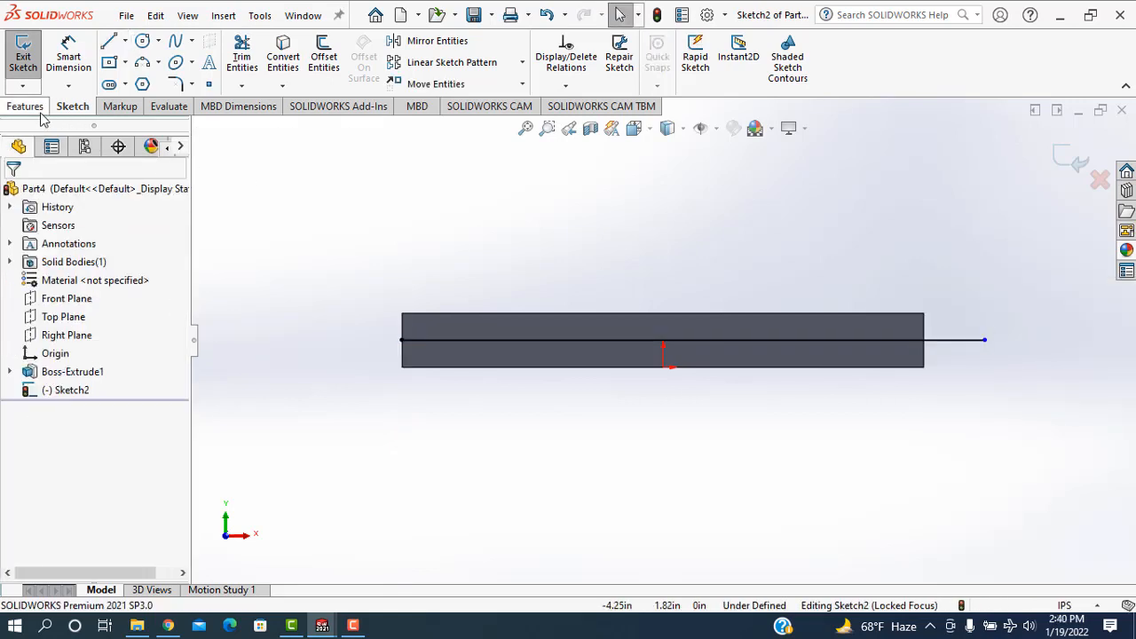
Project the line onto the front face as Split Line1, dividing the face
click(25, 106)
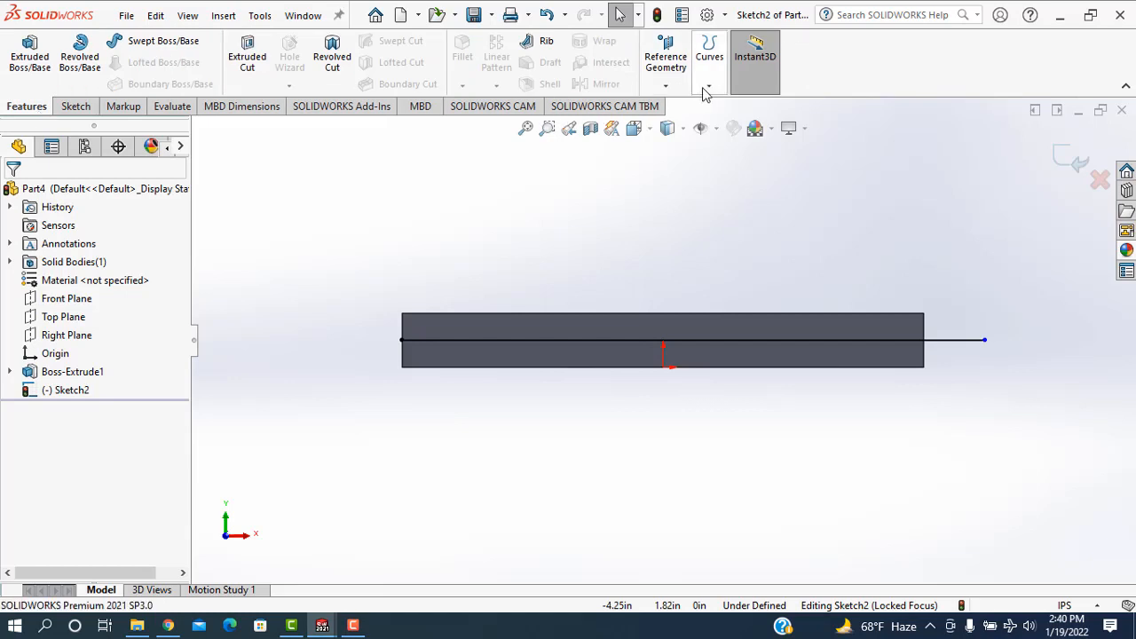
click(708, 85)
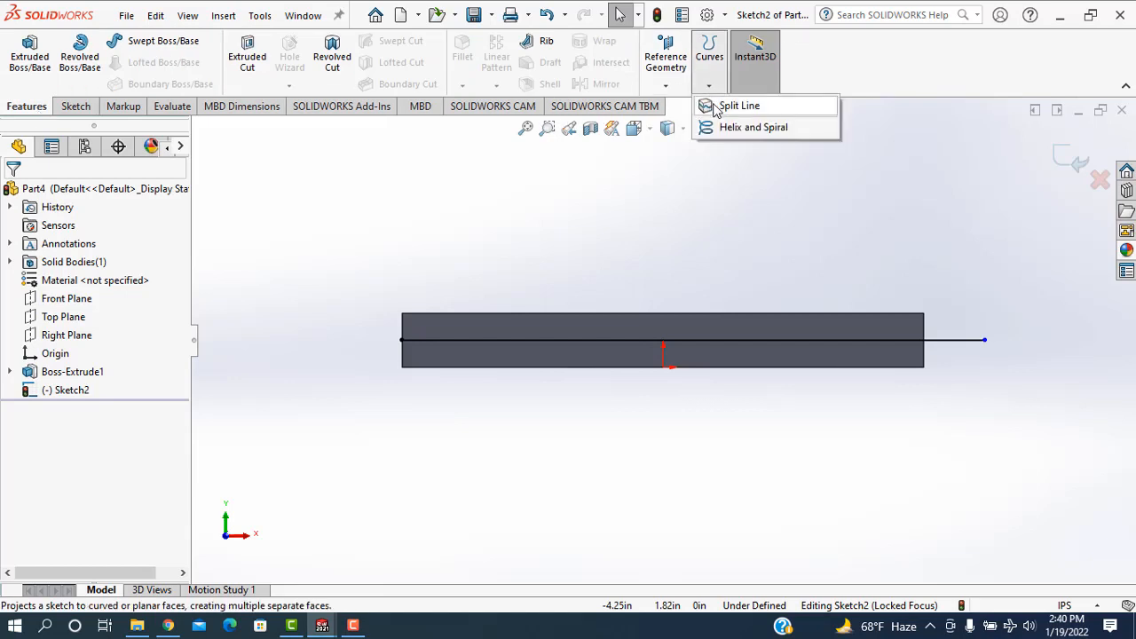
click(738, 106)
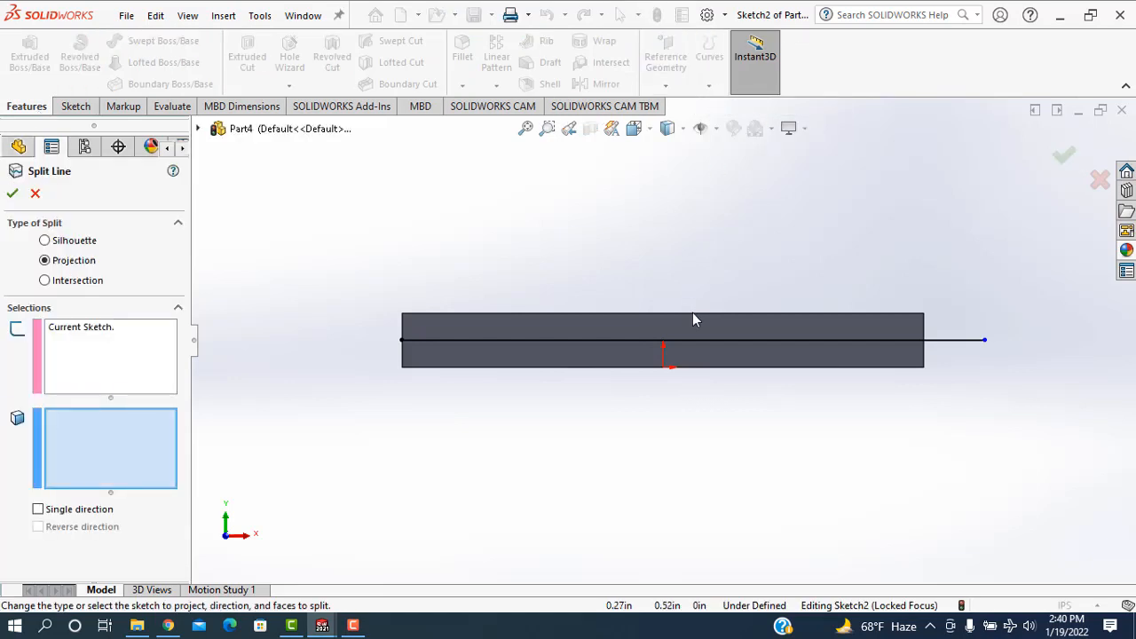
click(696, 321)
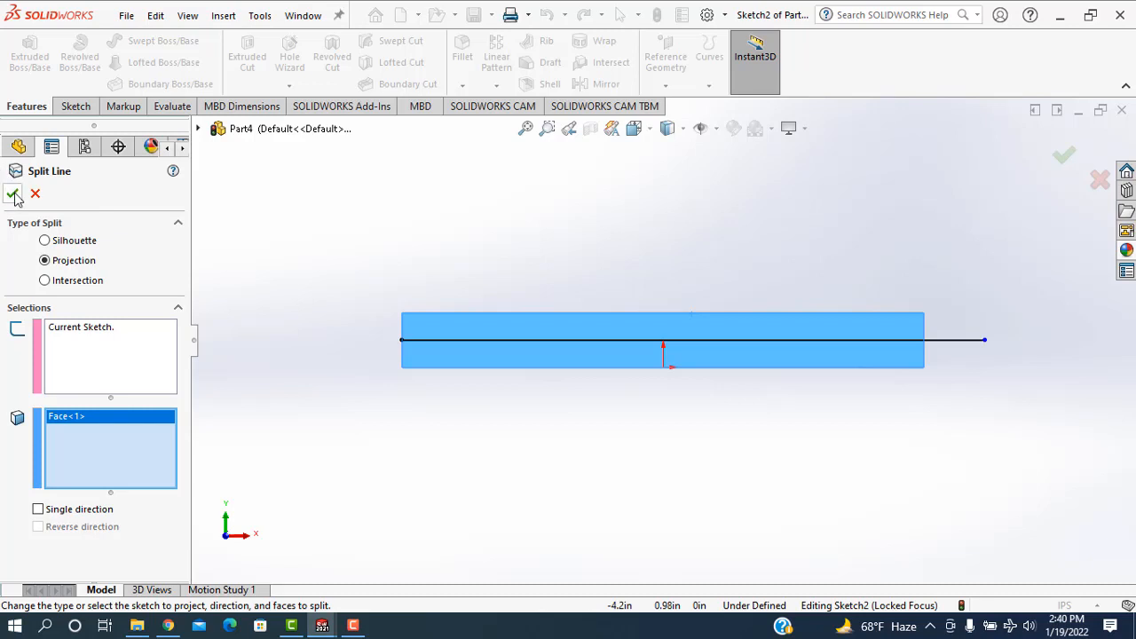
click(14, 194)
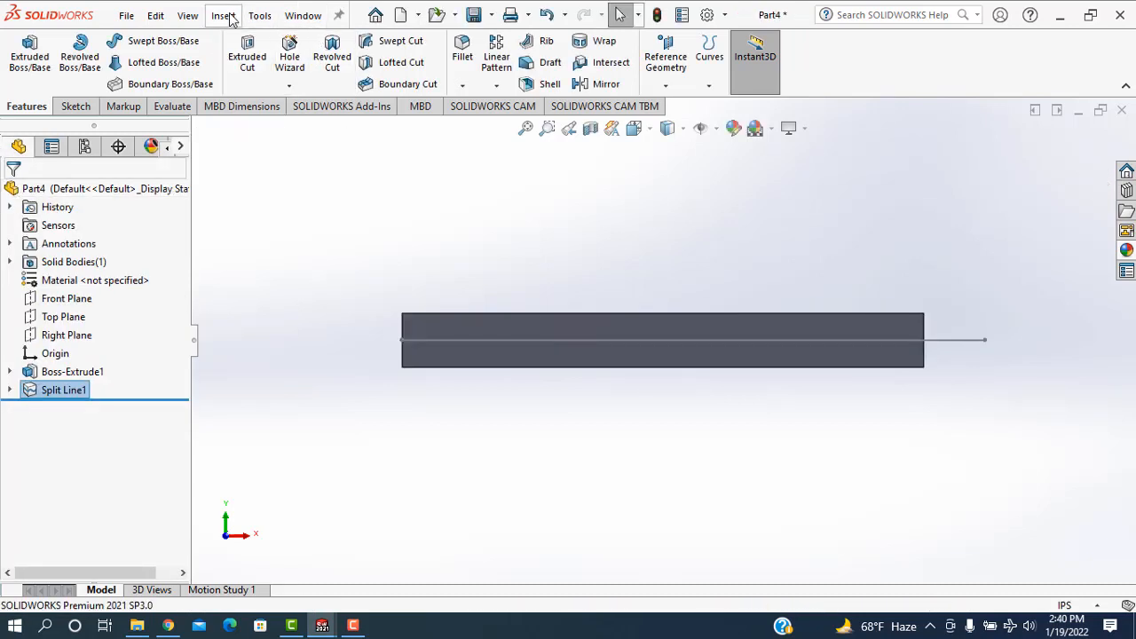
Radiate a surface outward from the block's straight split edge (Surface-Radiate1)
click(224, 15)
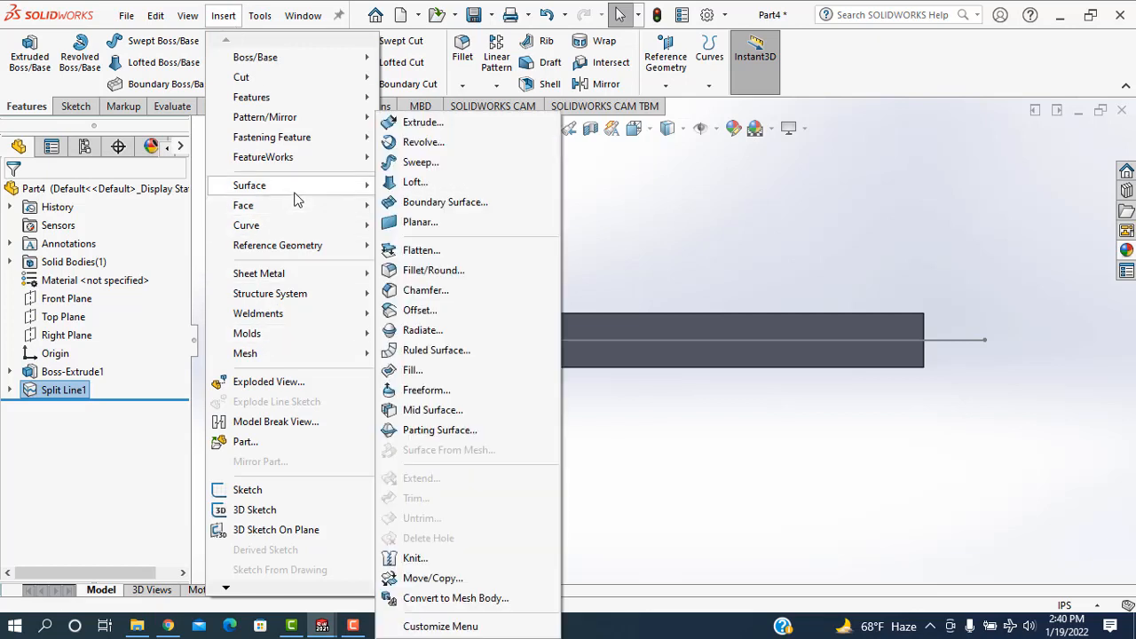
mouse_move(433, 330)
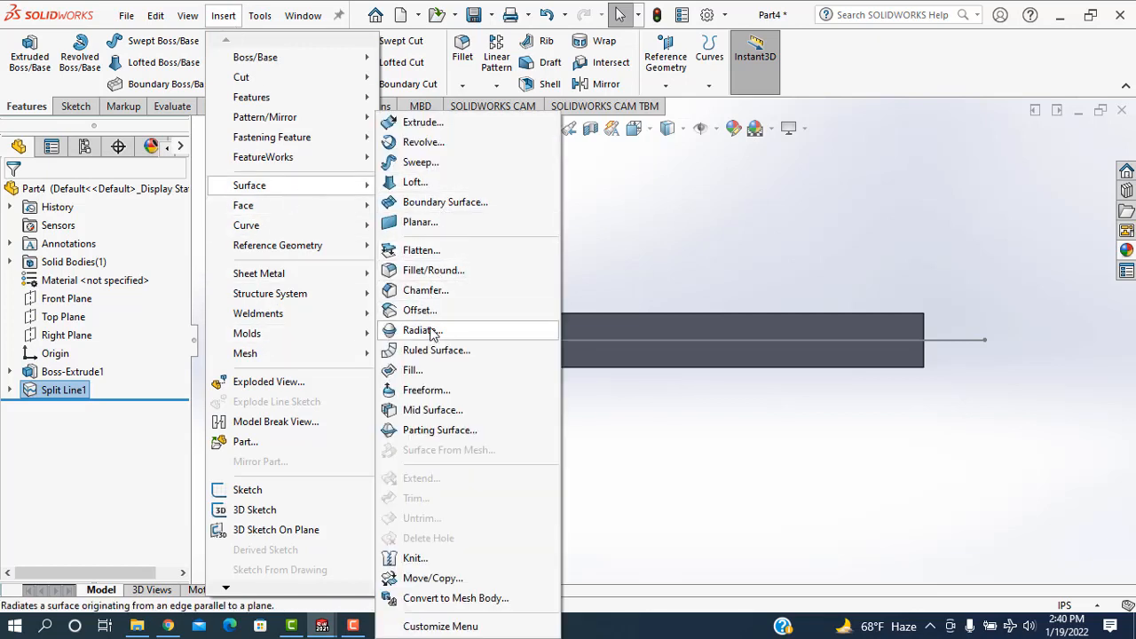
click(422, 330)
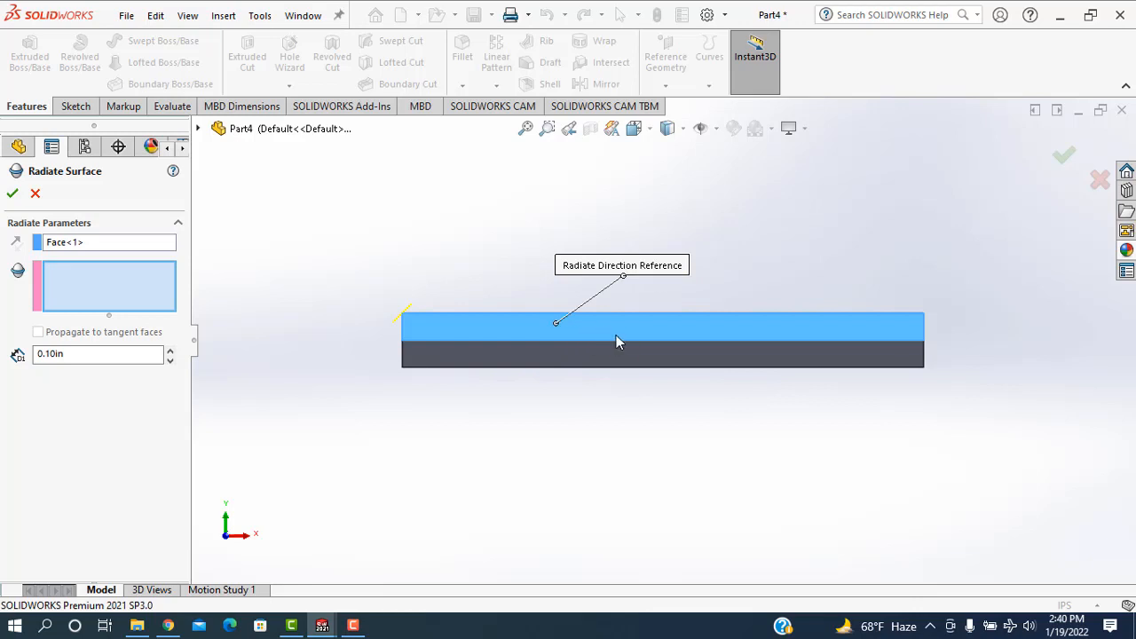
mouse_move(620, 341)
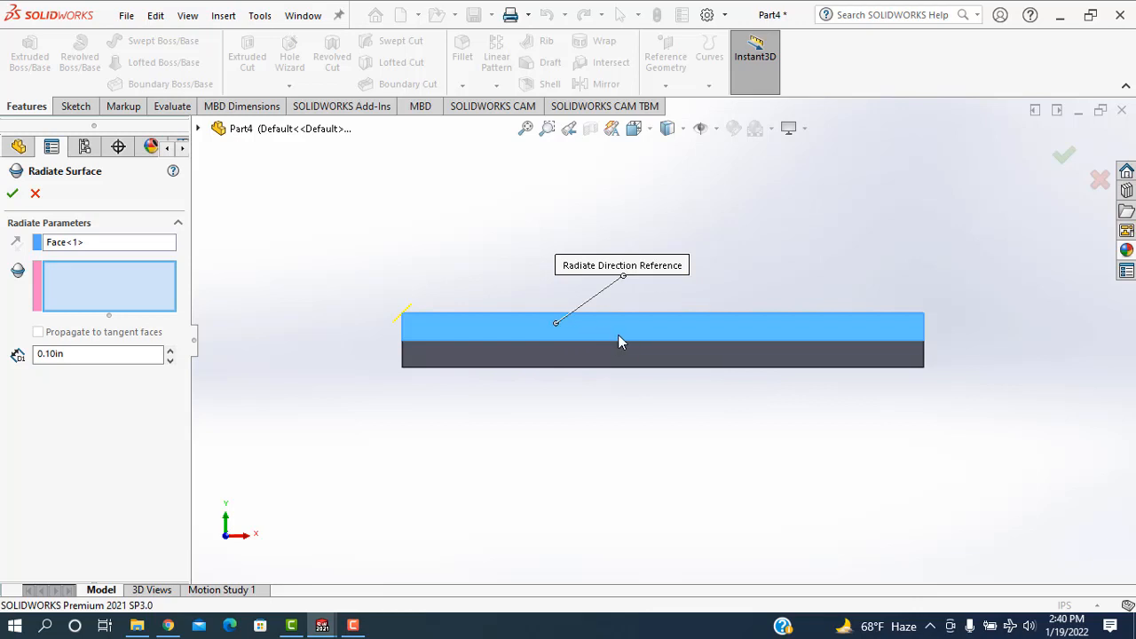
mouse_move(655, 305)
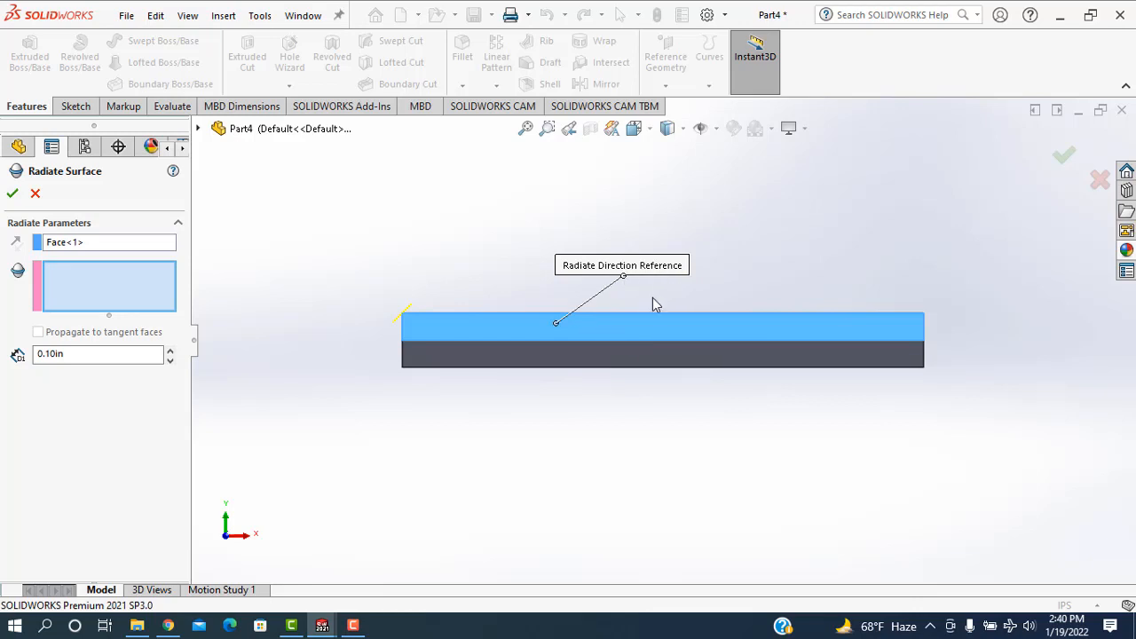
click(653, 323)
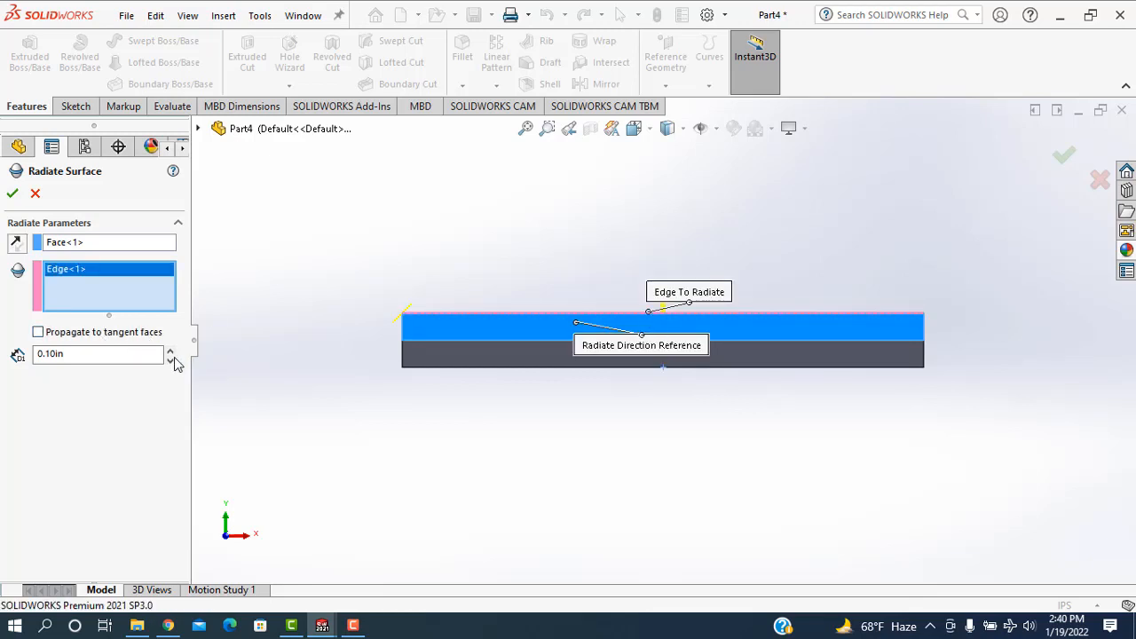
click(171, 347)
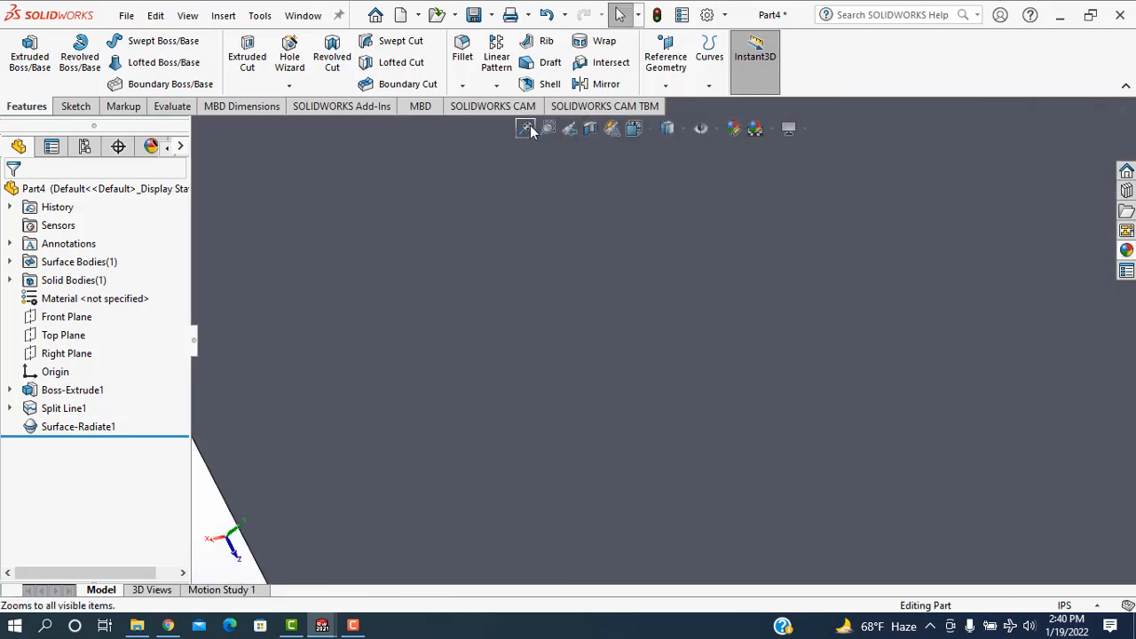
click(526, 128)
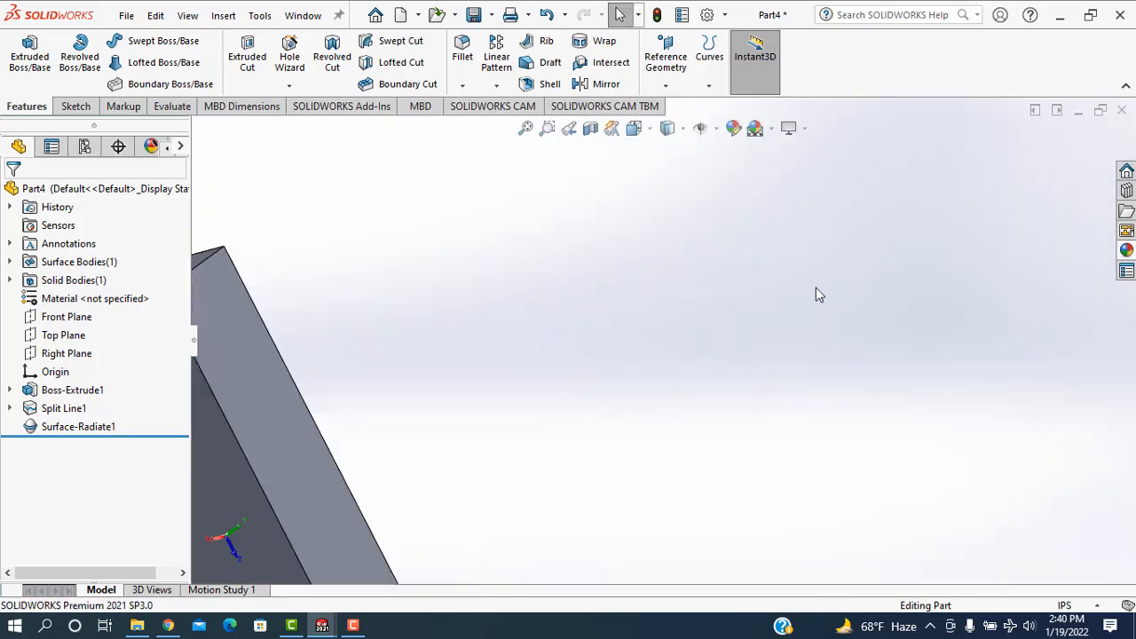
click(525, 128)
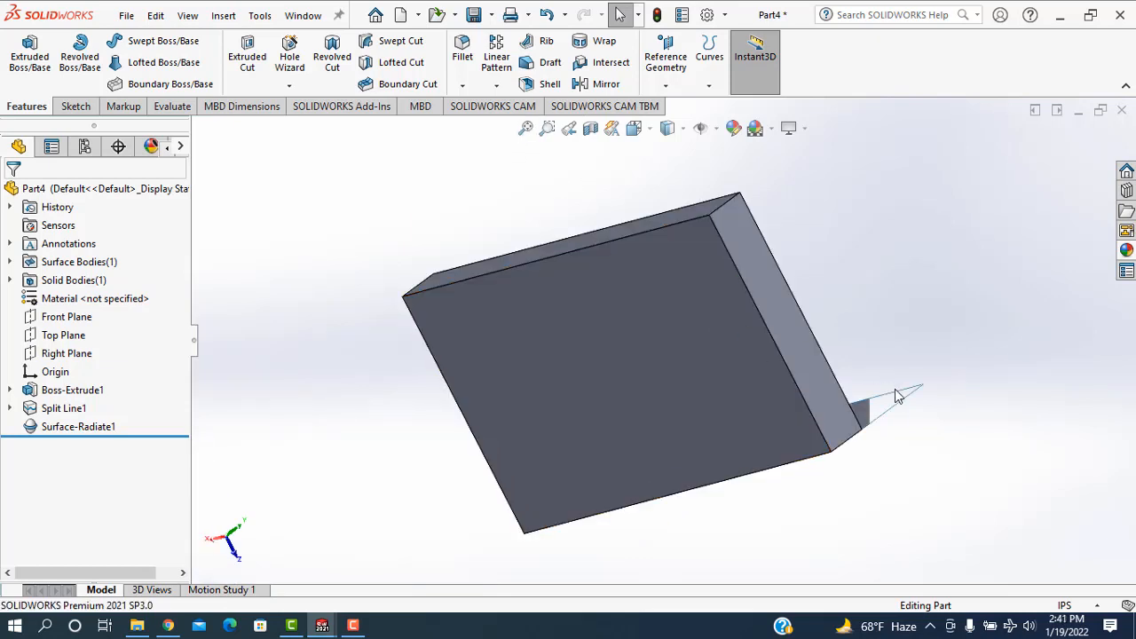
click(78, 425)
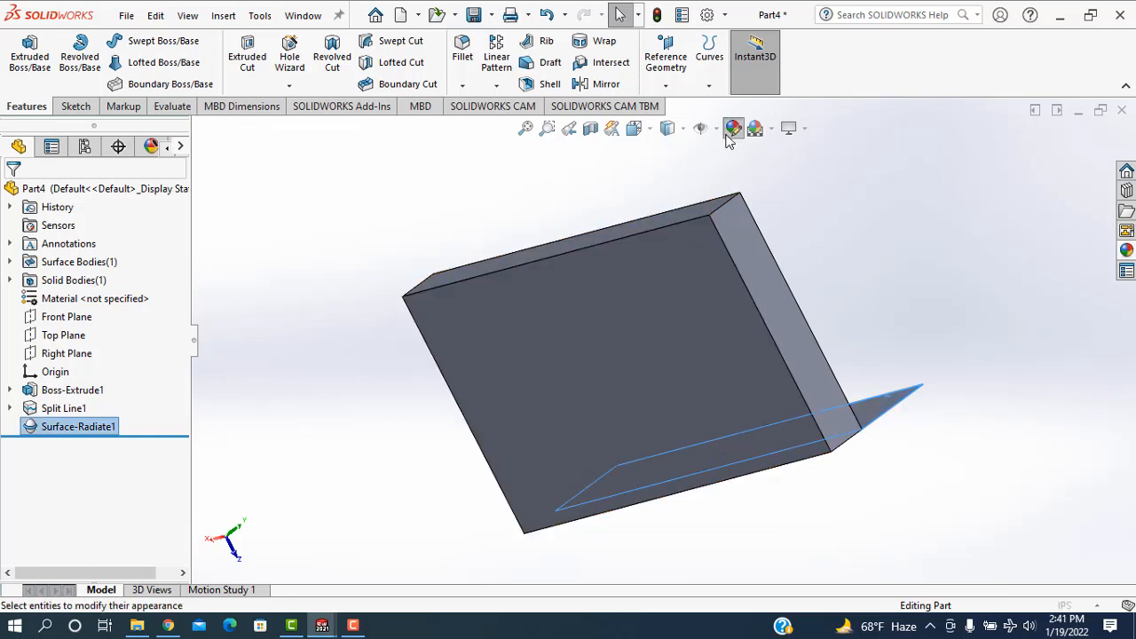
Give Surface-Radiate1 a dark red appearance
click(731, 128)
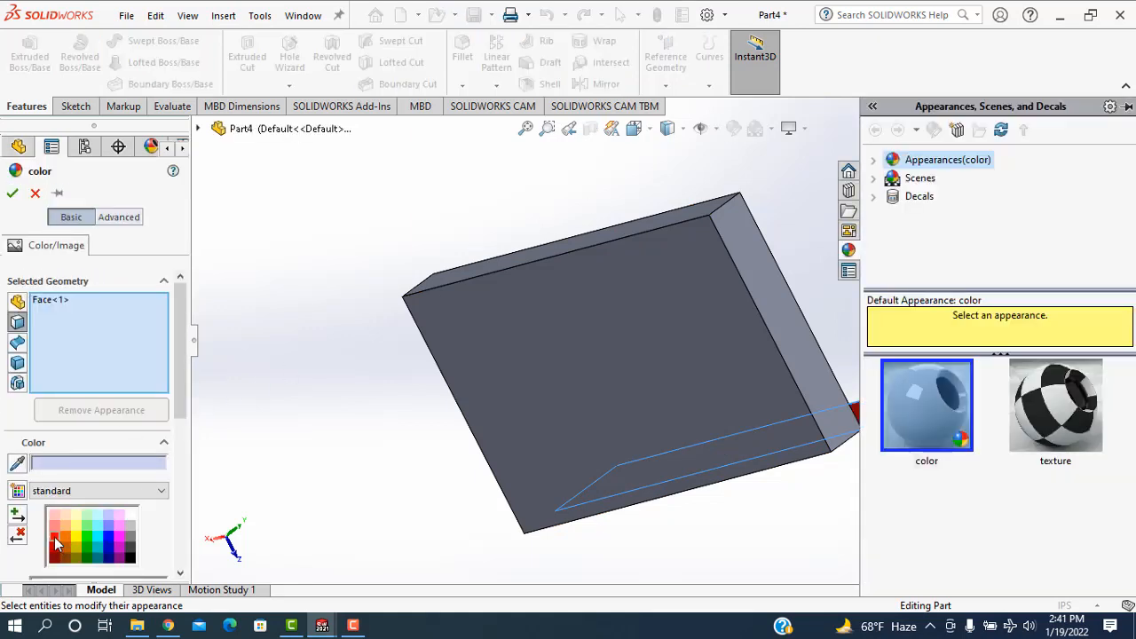
click(53, 540)
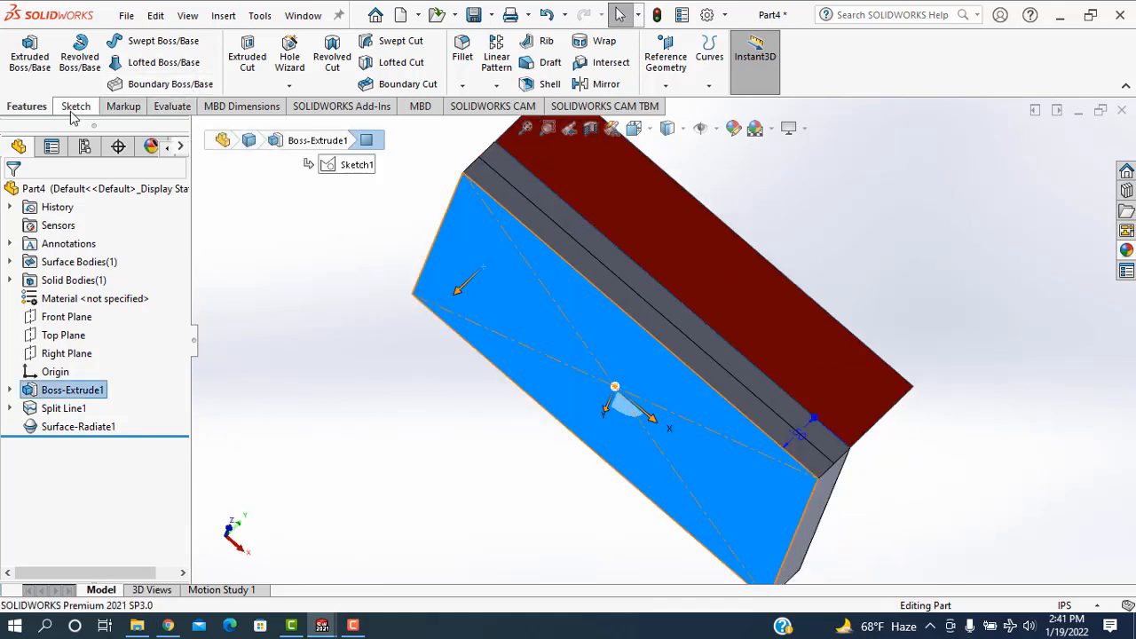
Sketch a wavy spline across the block's face from its left edge past the right (Sketch3)
click(75, 106)
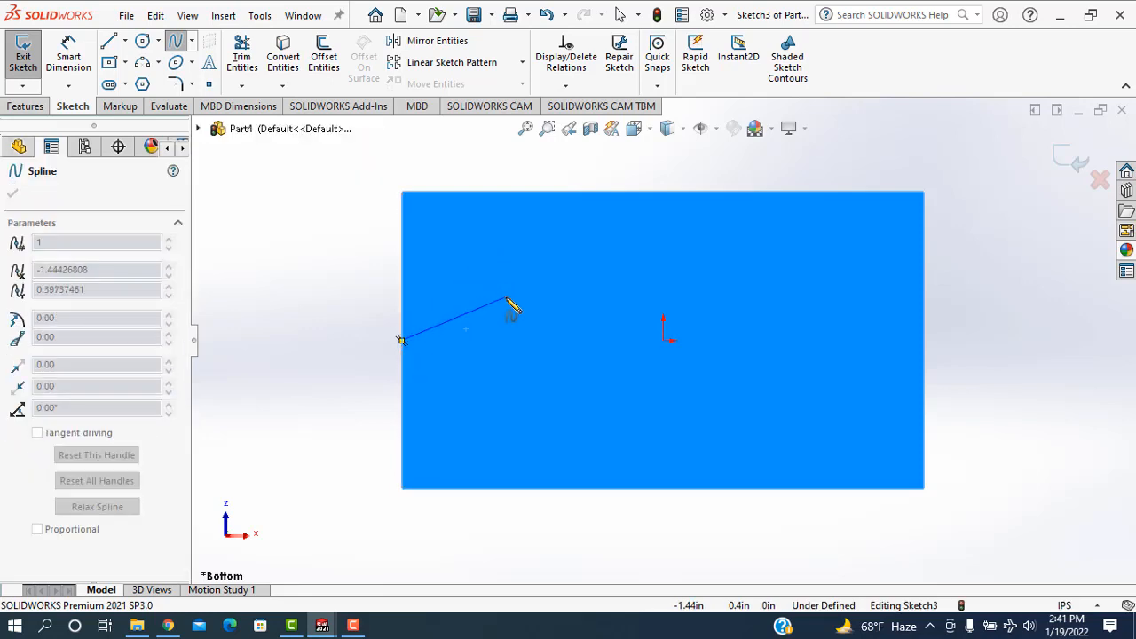
click(763, 316)
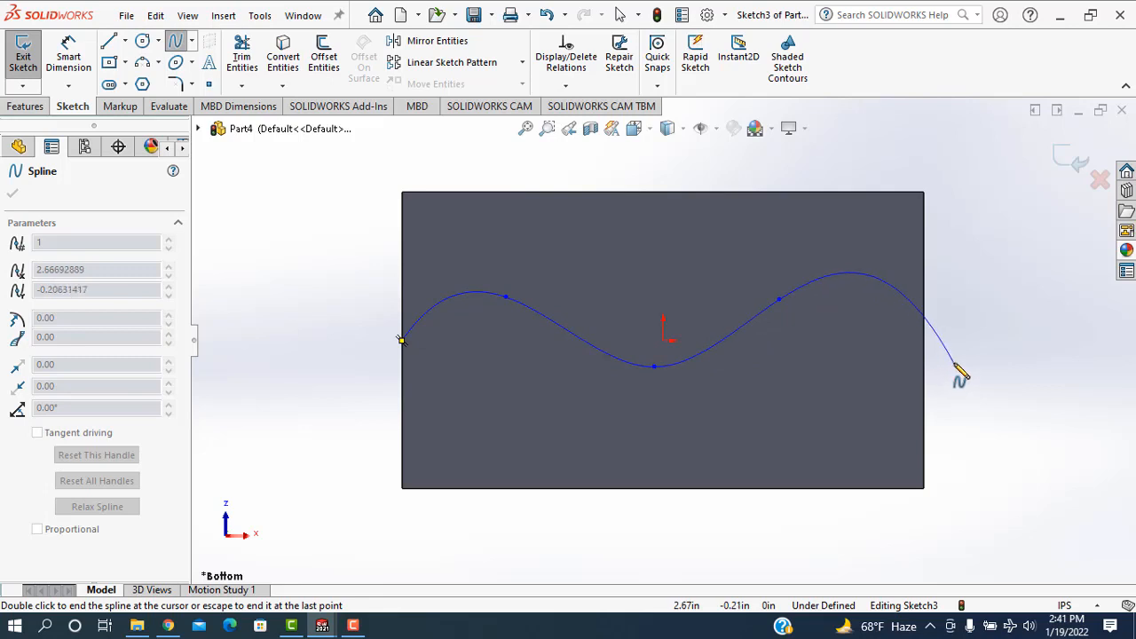
drag(960, 373, 947, 362)
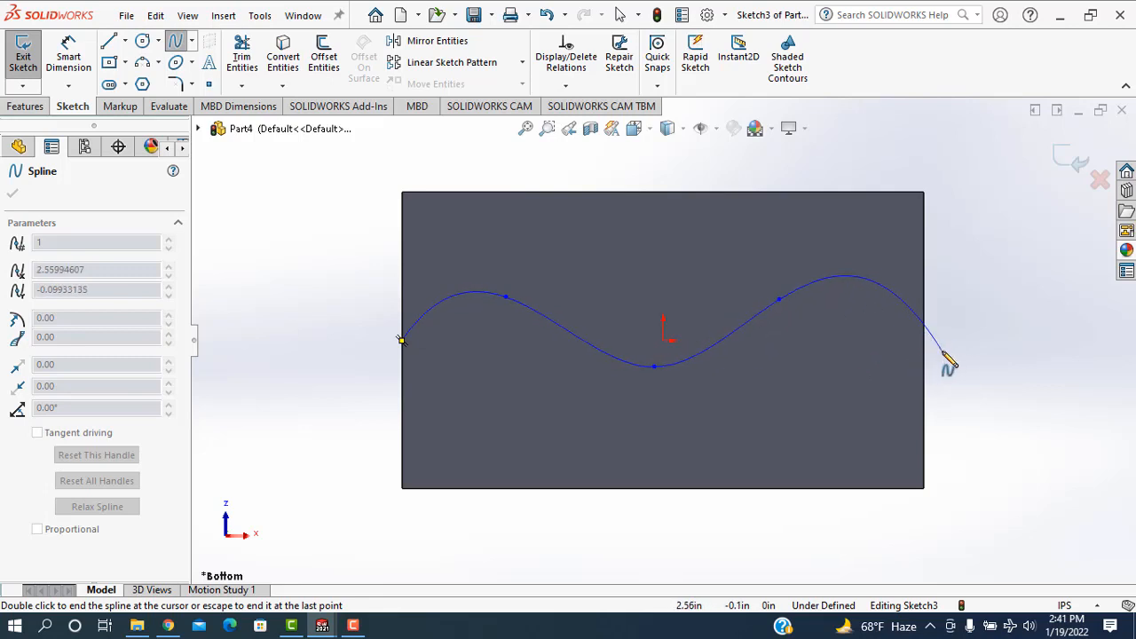
right_click(948, 362)
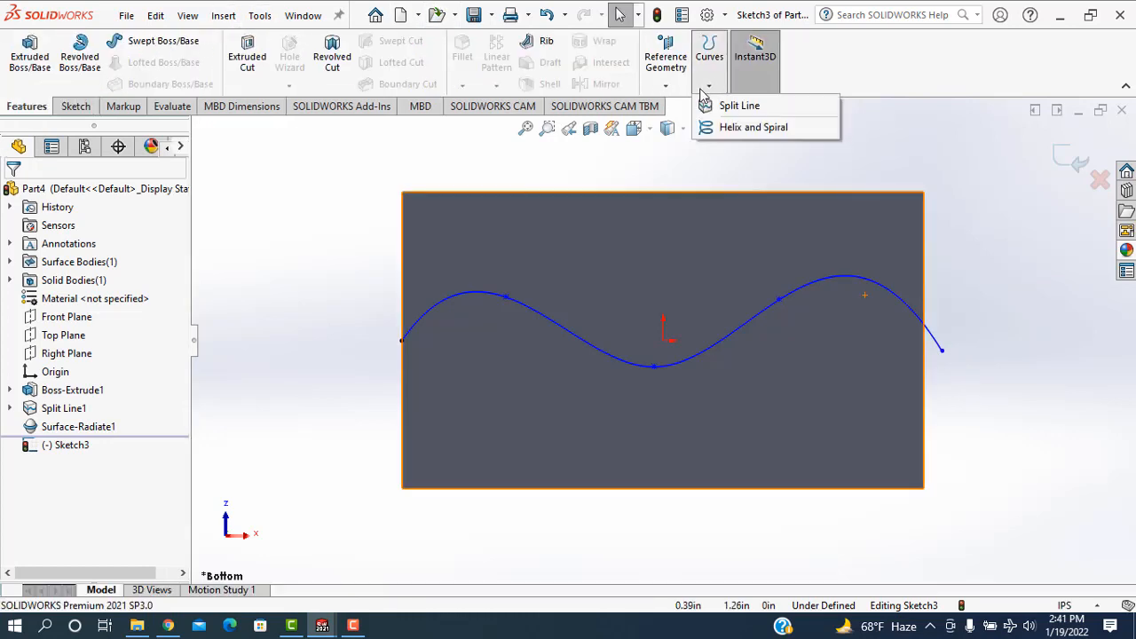
Project the wavy spline onto the face as Split Line2
click(739, 104)
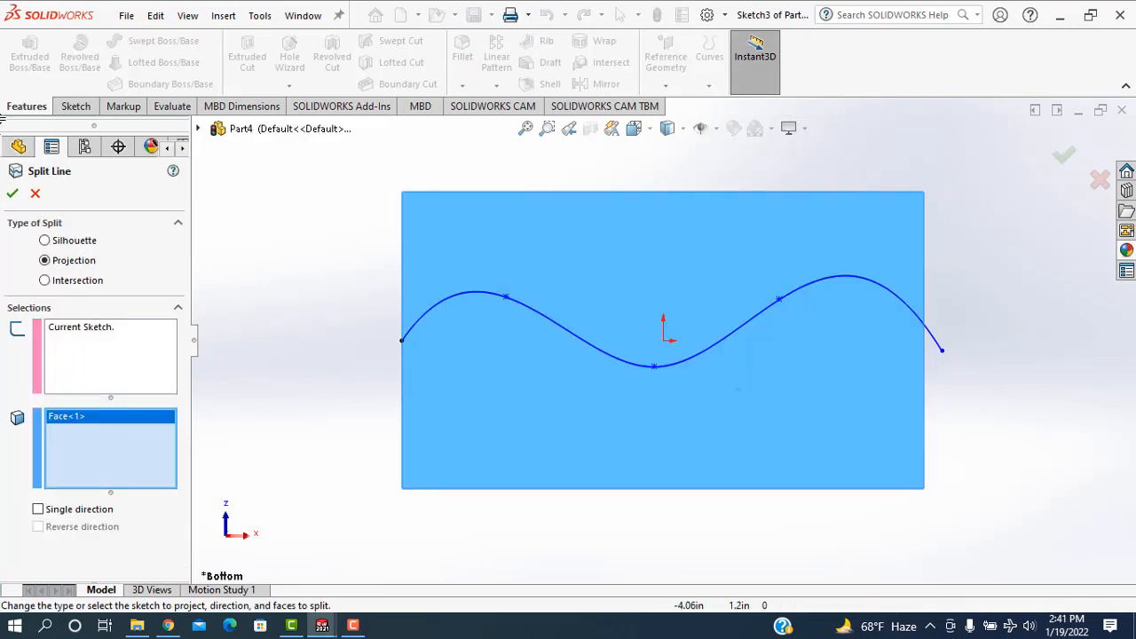
click(10, 193)
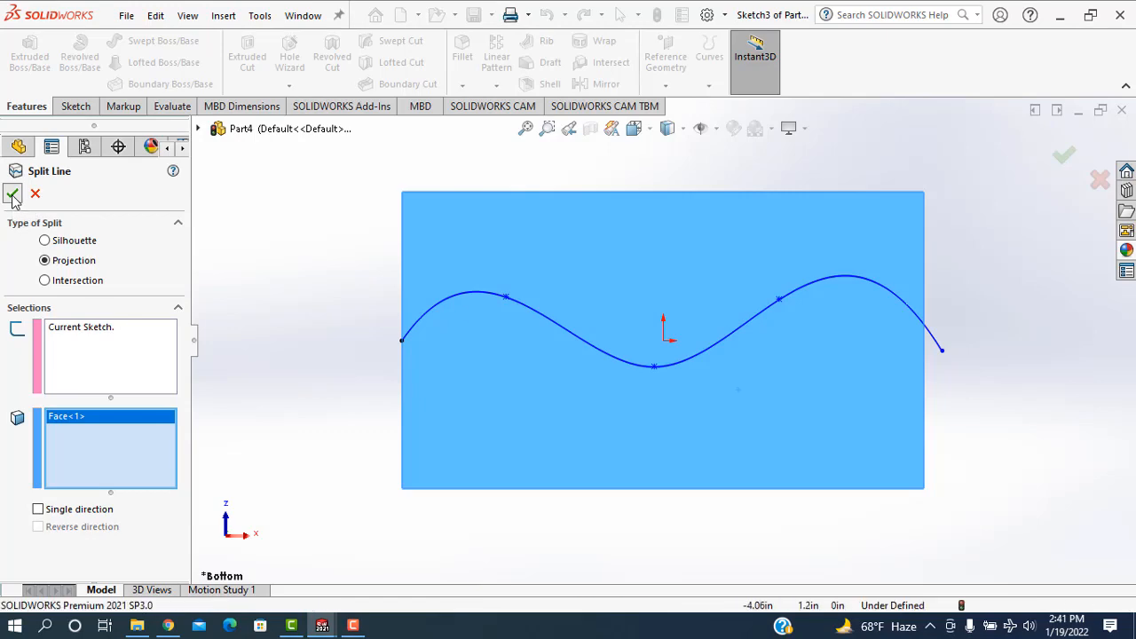
click(12, 193)
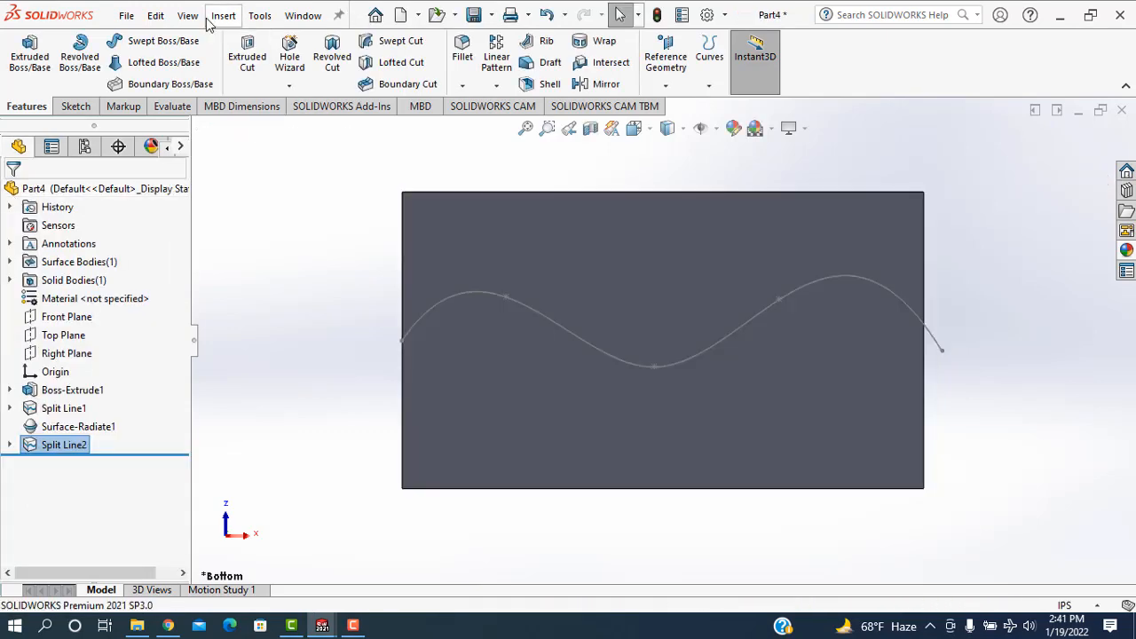
Radiate a 1.00 in surface from the wavy split edge (Surface-Radiate2)
click(224, 15)
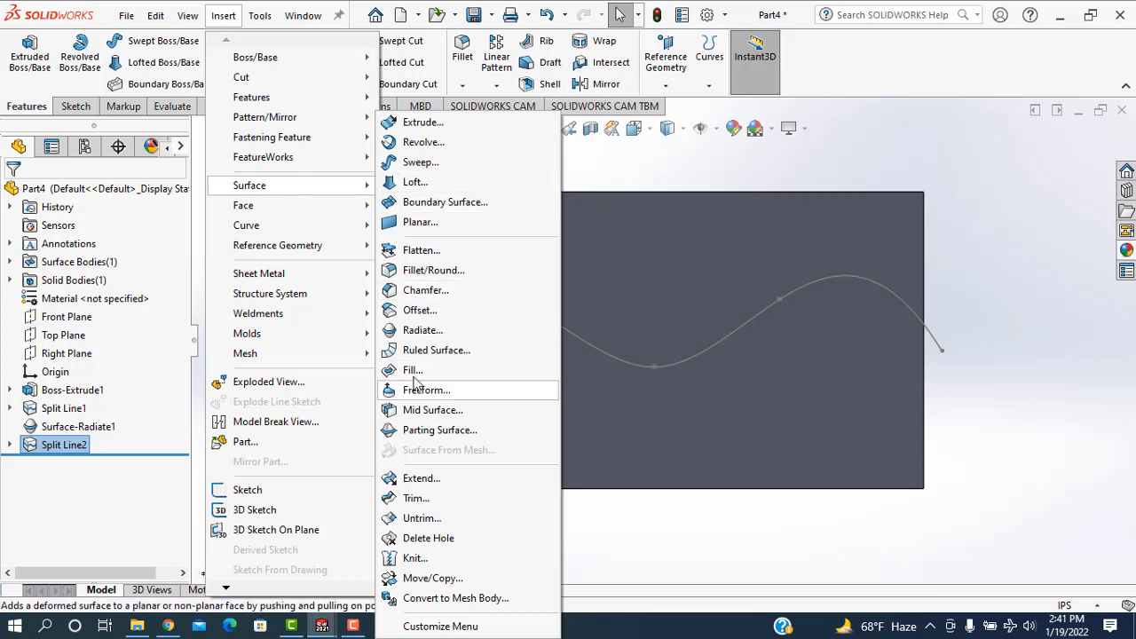
click(423, 329)
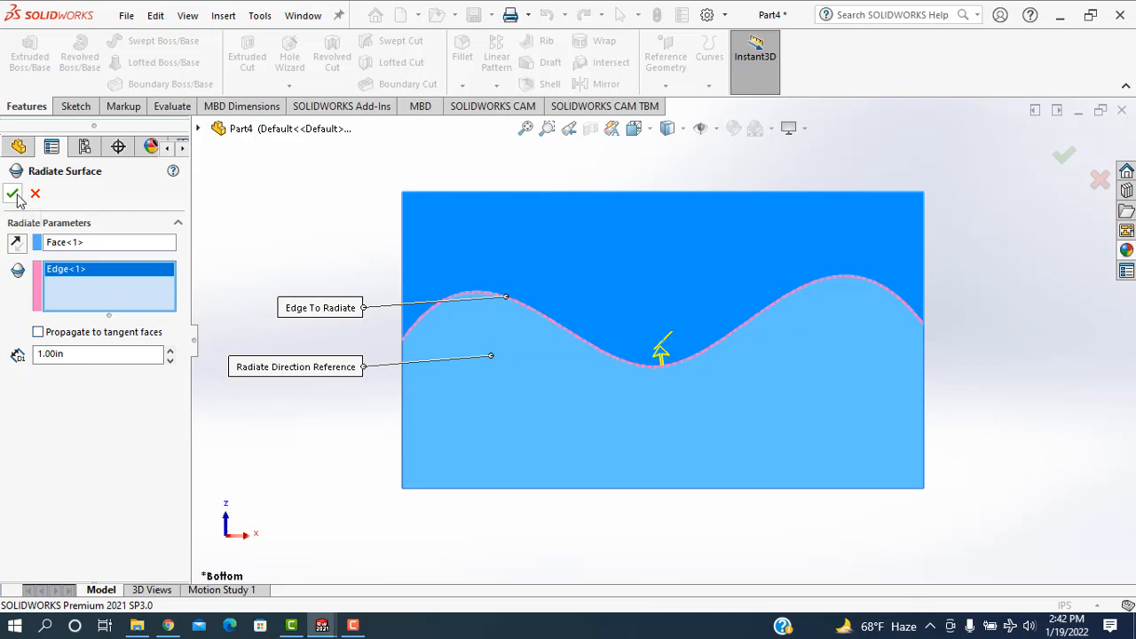
click(14, 194)
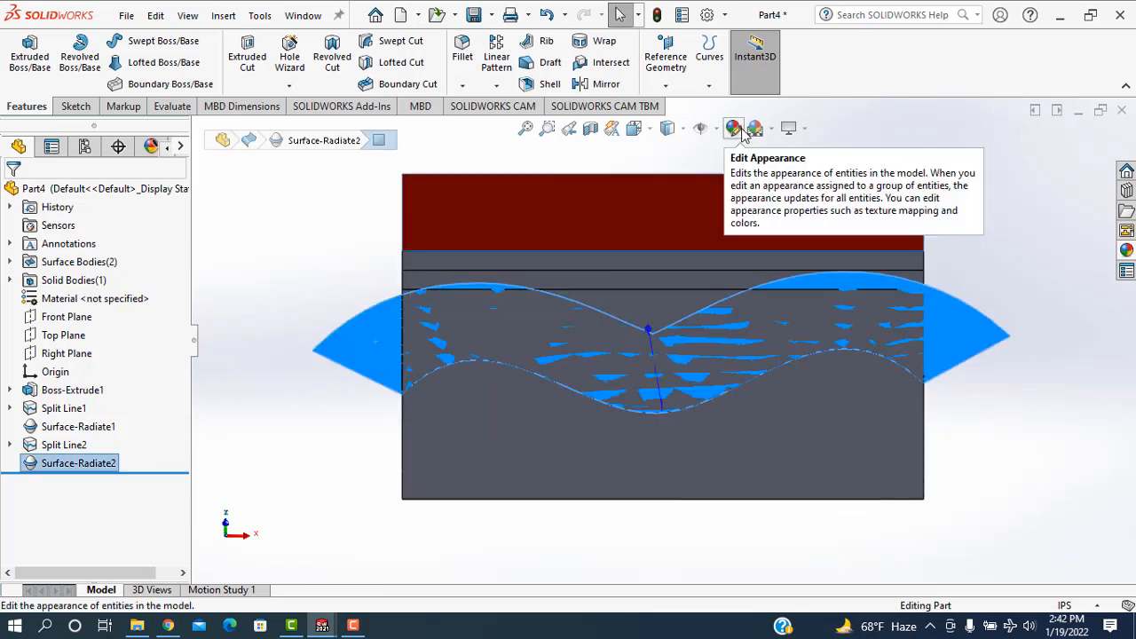
Apply a dark green appearance to the wavy Surface-Radiate2 via Edit Appearance
click(733, 128)
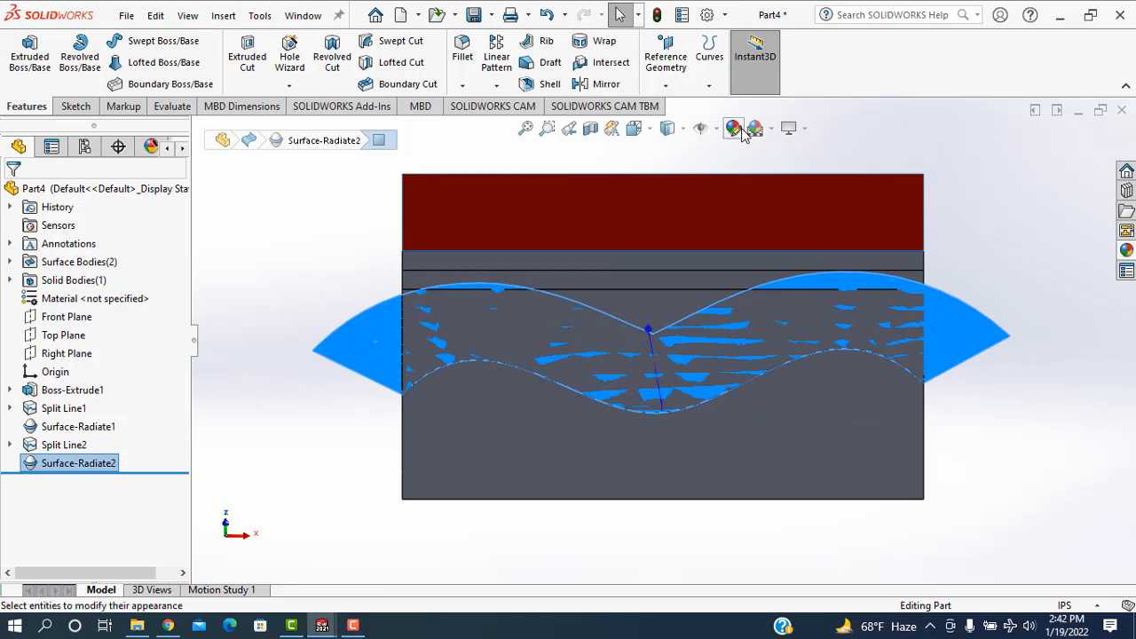
click(732, 128)
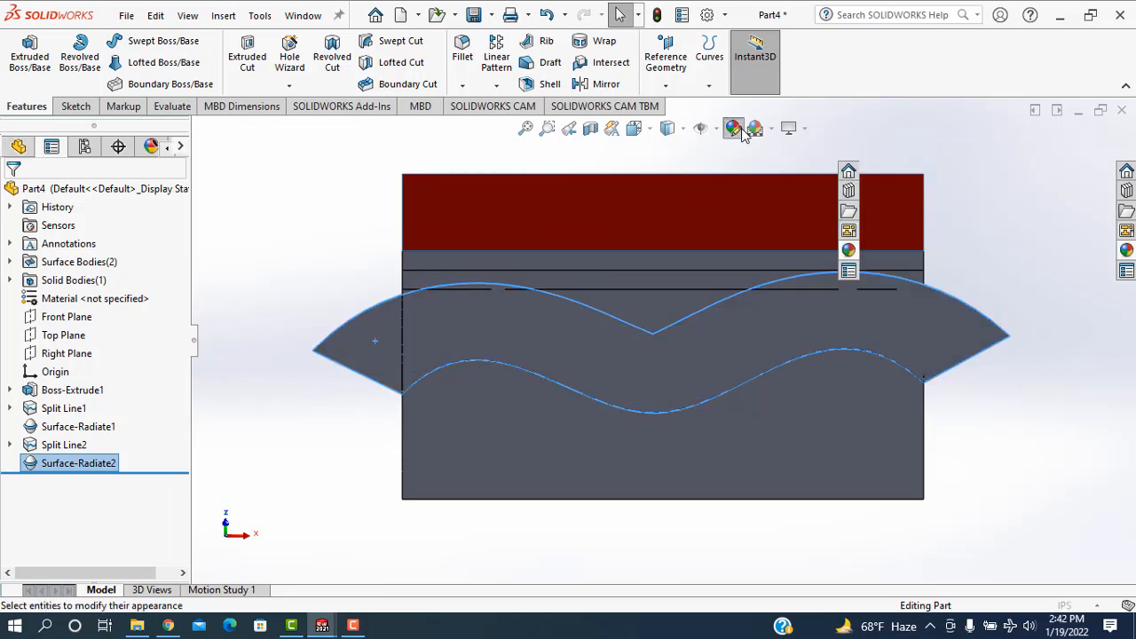
click(733, 128)
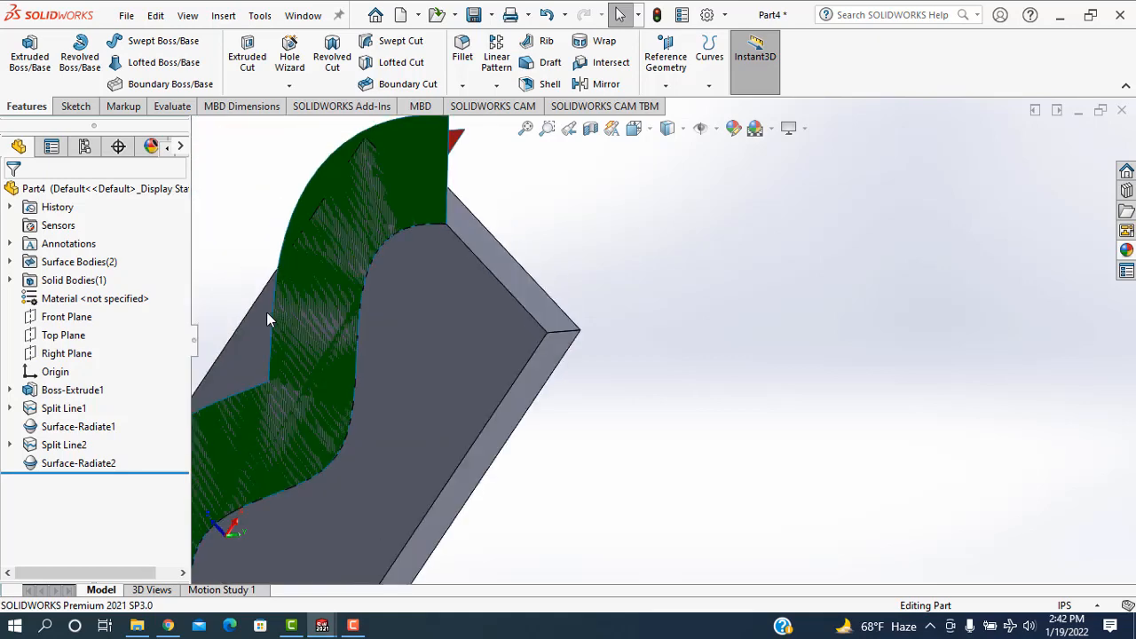
mouse_move(816, 323)
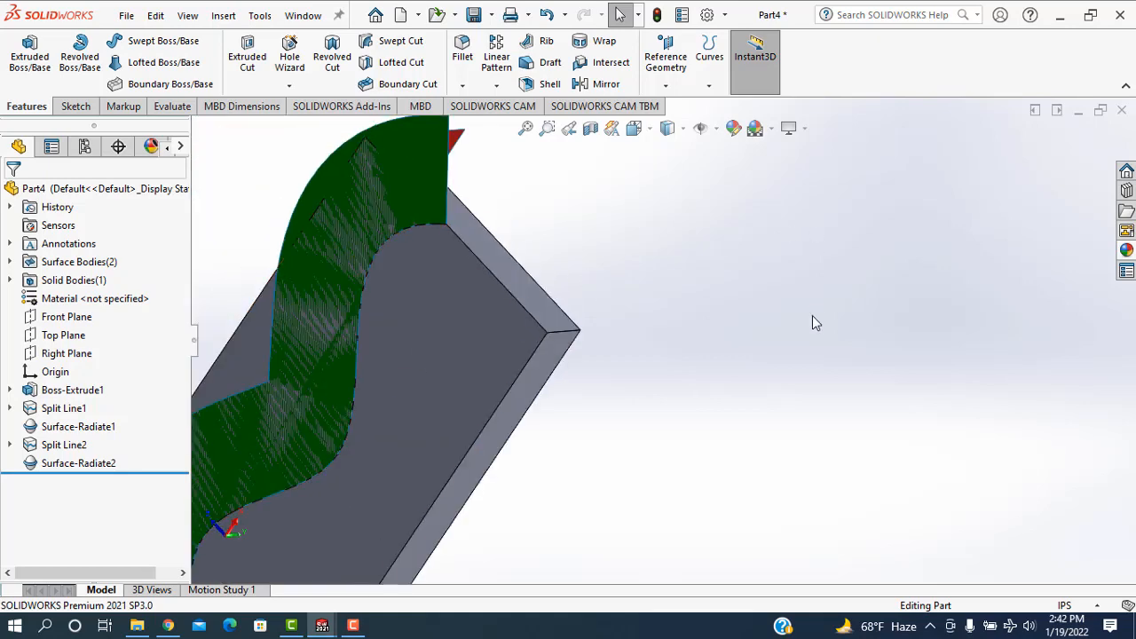
click(525, 128)
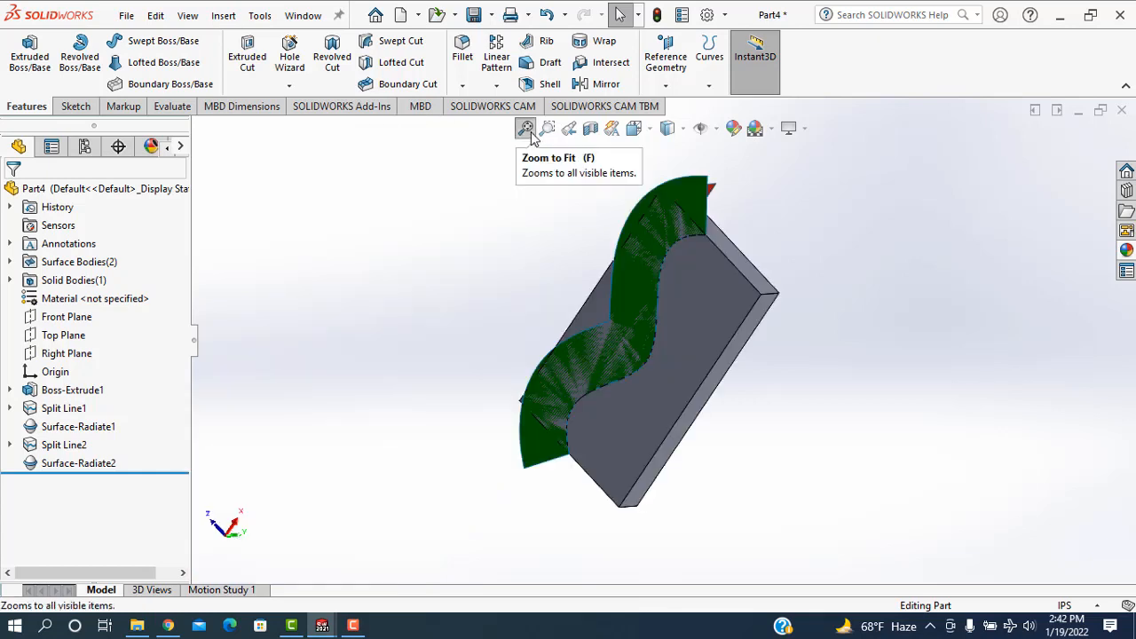
mouse_move(417, 419)
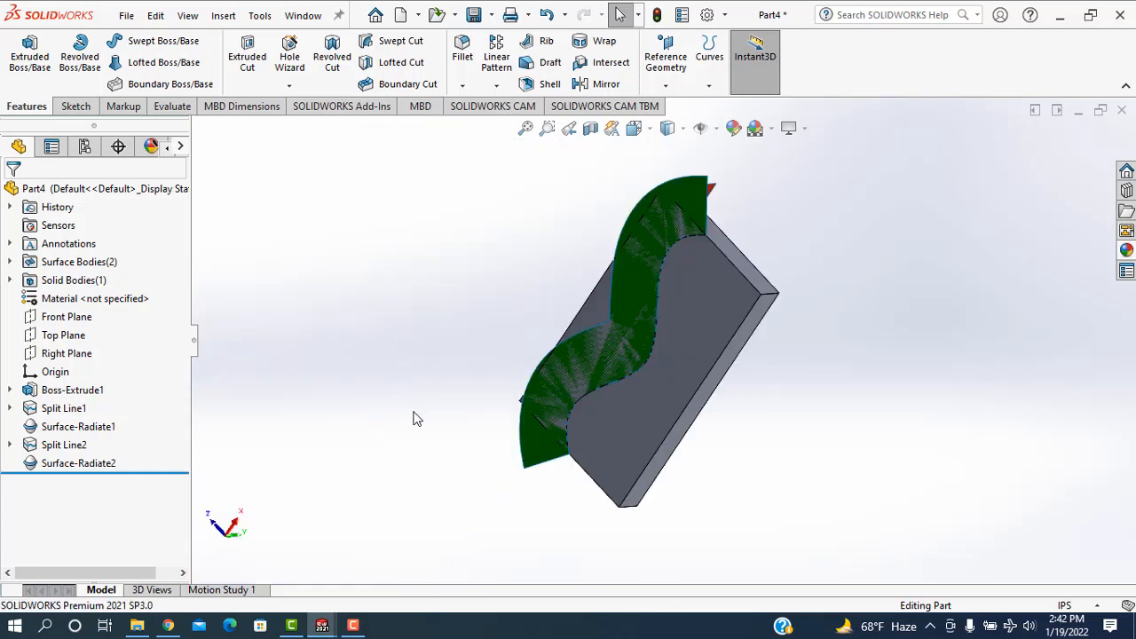
mouse_move(449, 411)
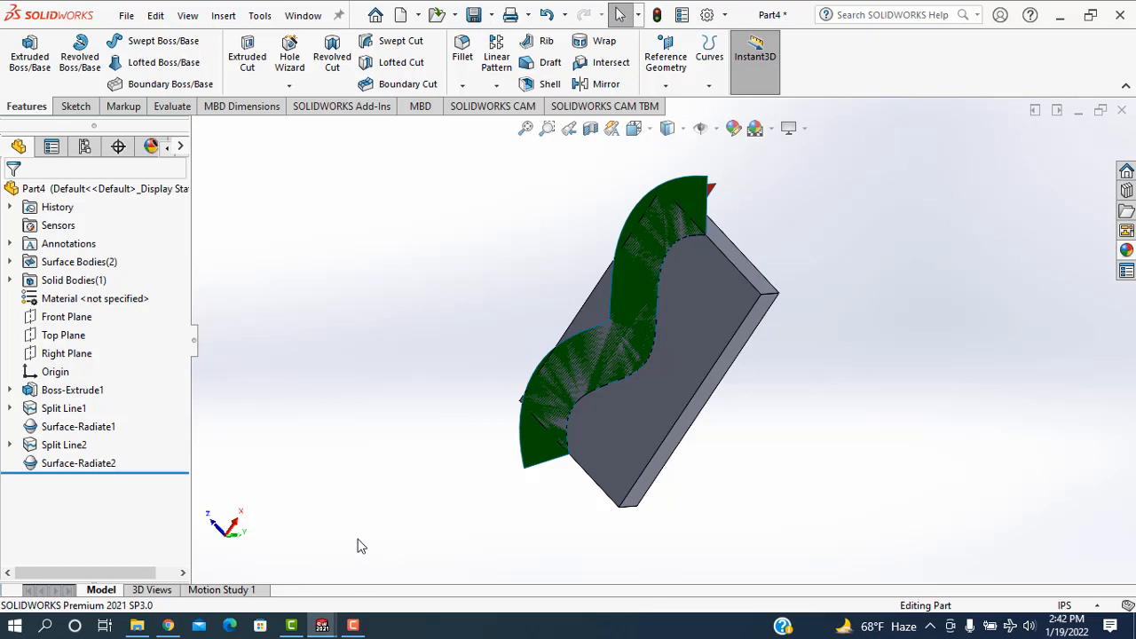
mouse_move(358, 605)
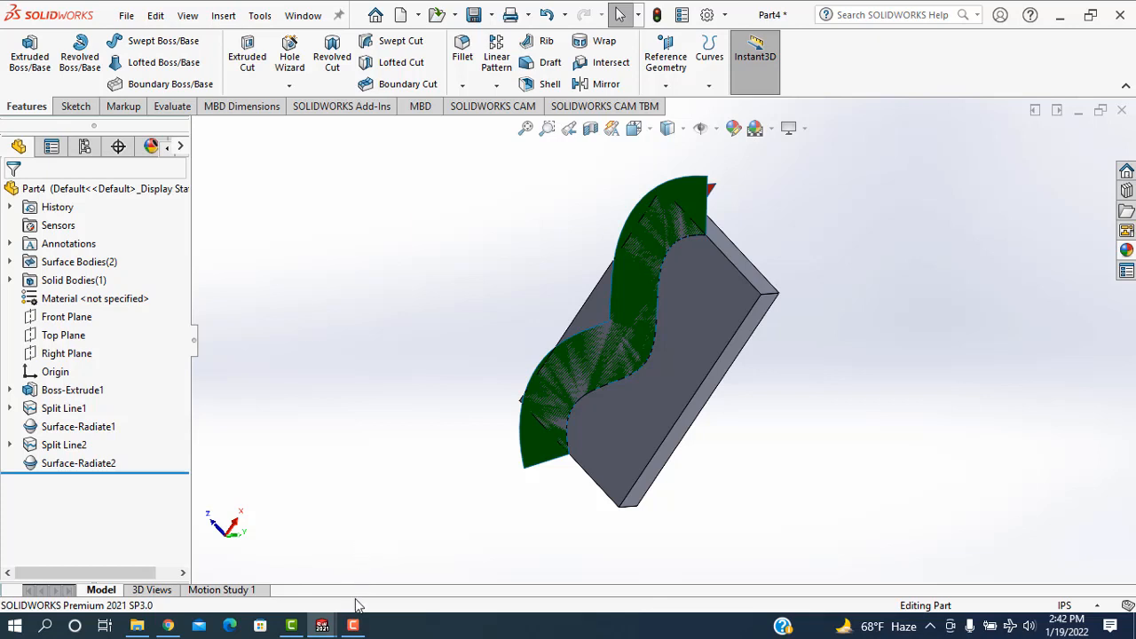